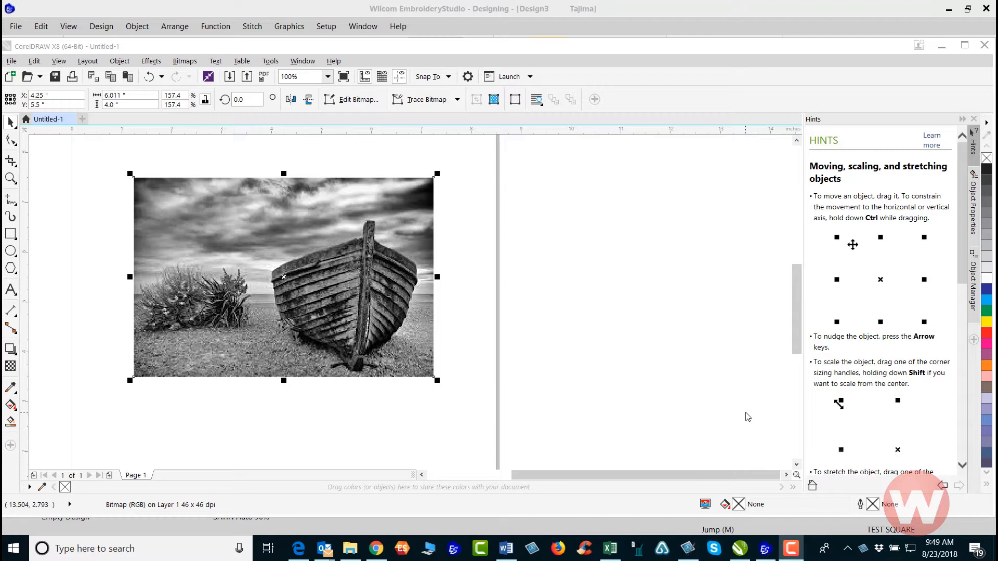
mouse_move(706, 365)
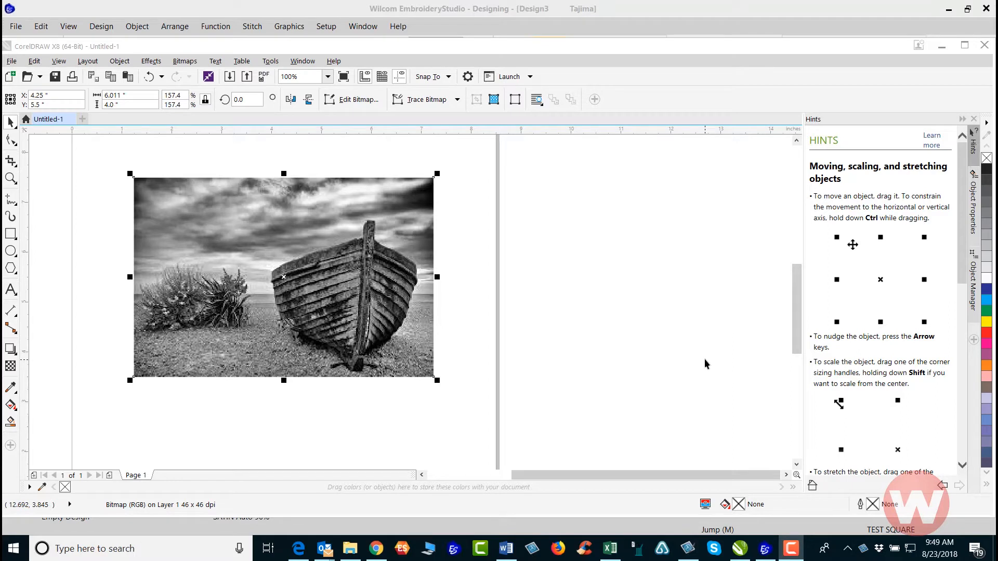
mouse_move(432, 252)
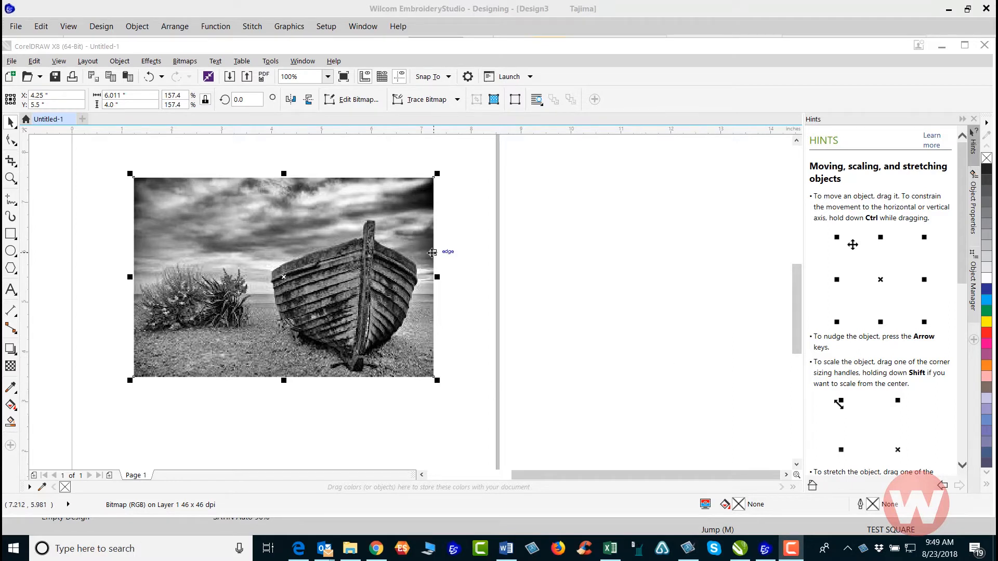
mouse_move(642, 536)
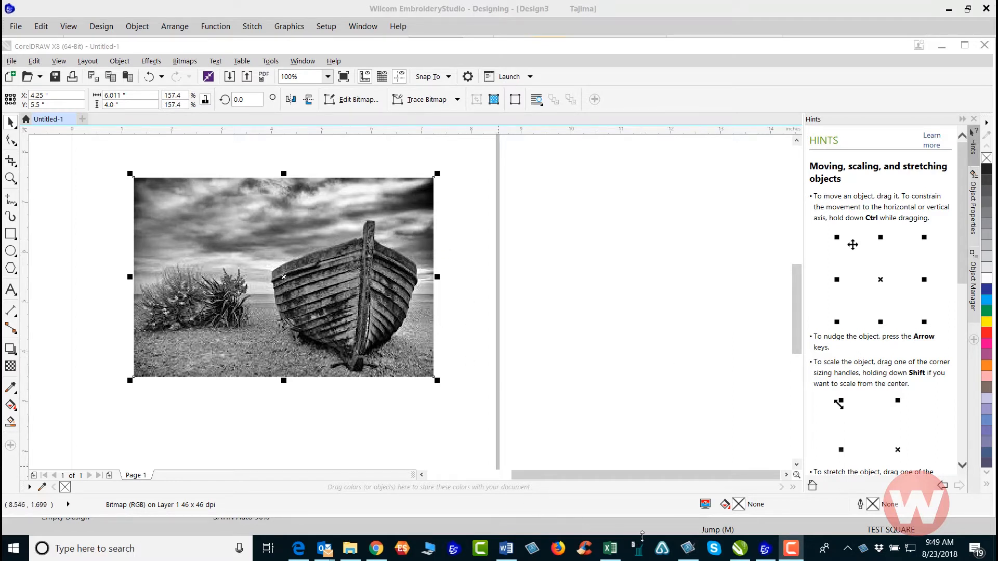
mouse_move(741, 556)
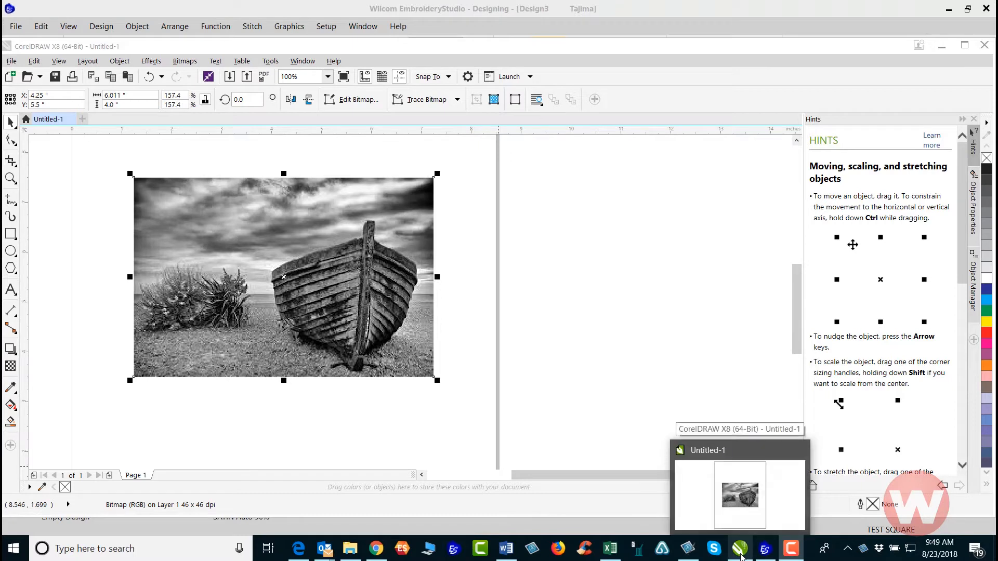
mouse_move(544, 370)
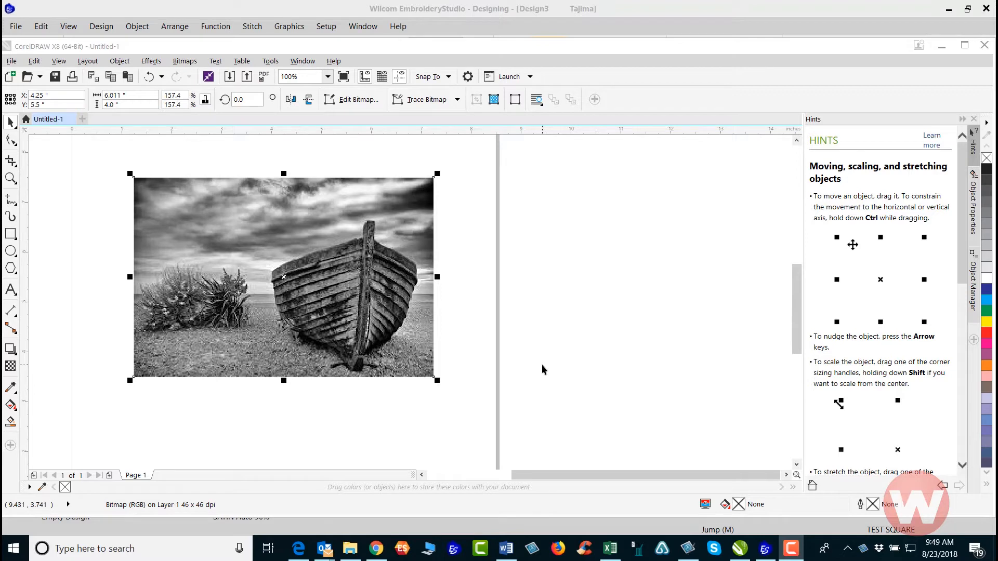
mouse_move(512, 328)
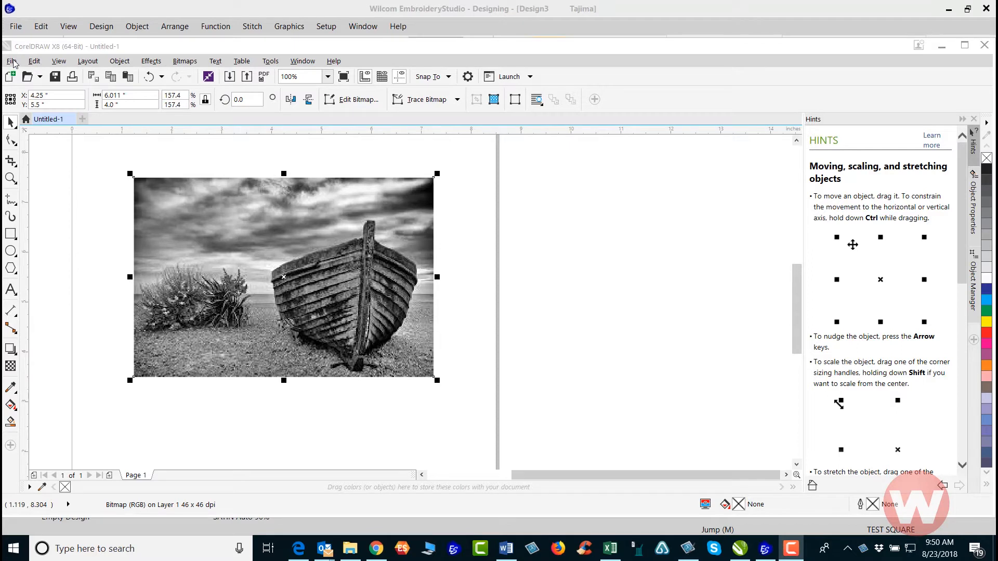
Step: Paste the copied boat photo into Design3 as a bitmap about 154 by 102 mm
left_click(11, 61)
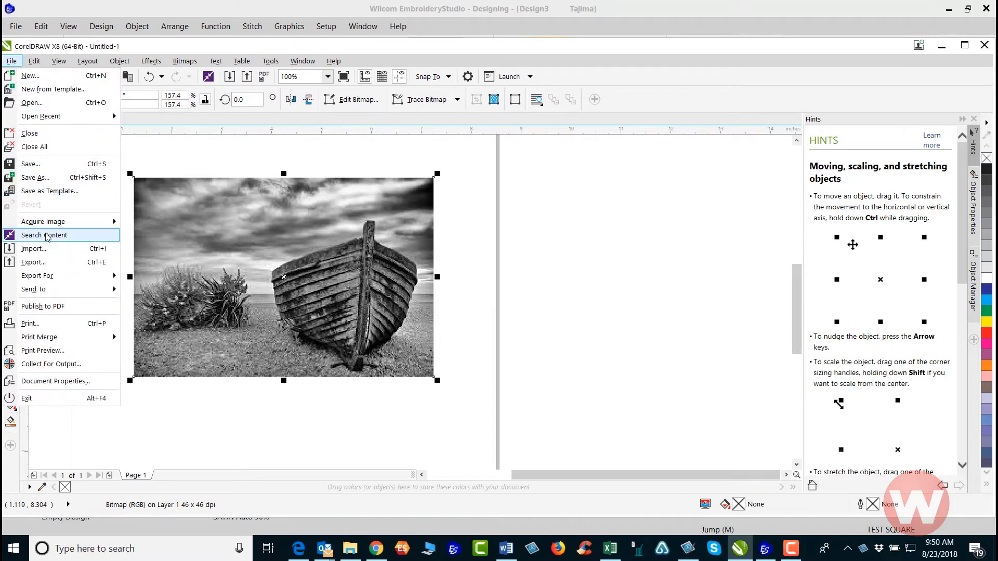
mouse_move(56, 252)
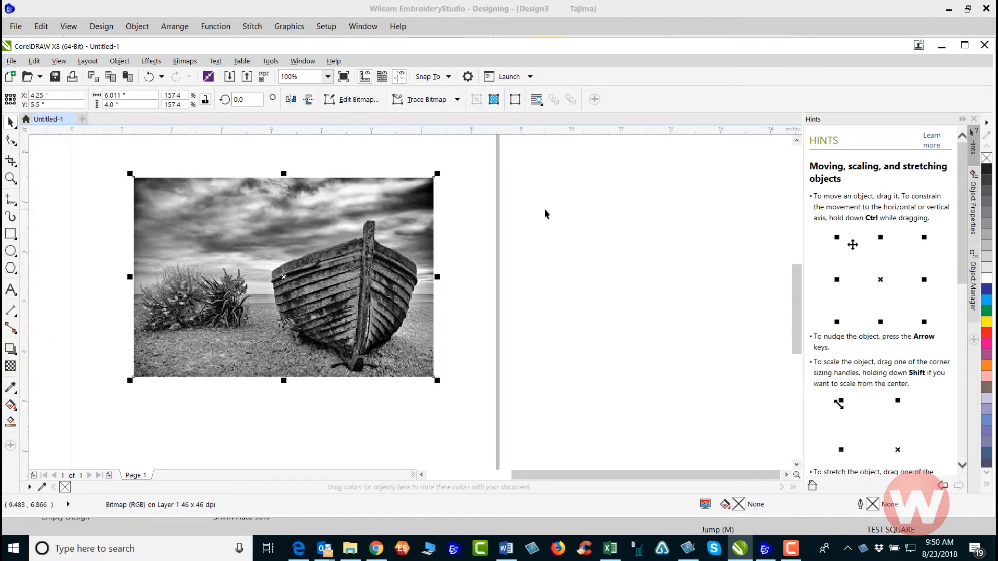
mouse_move(537, 211)
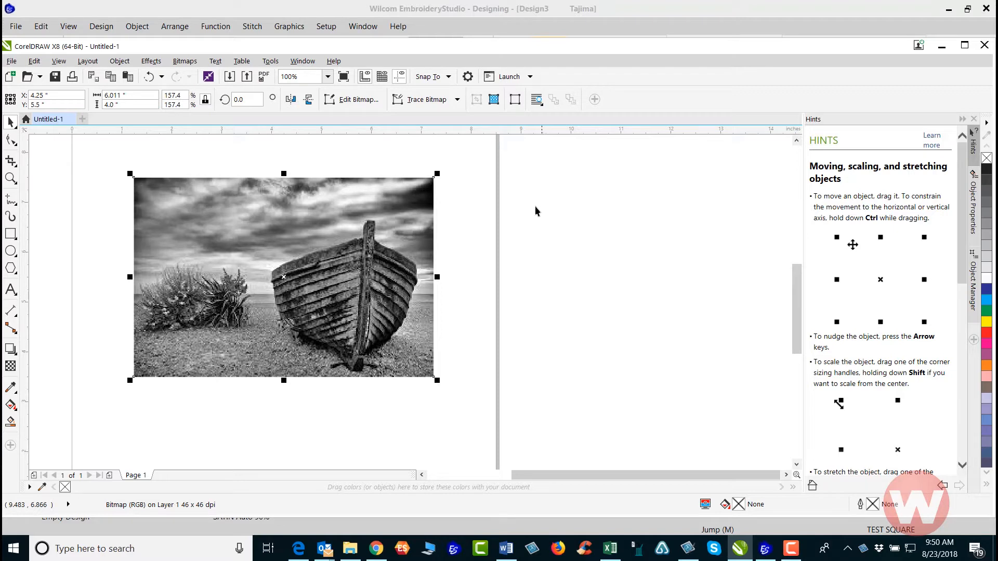
left_click(130, 105)
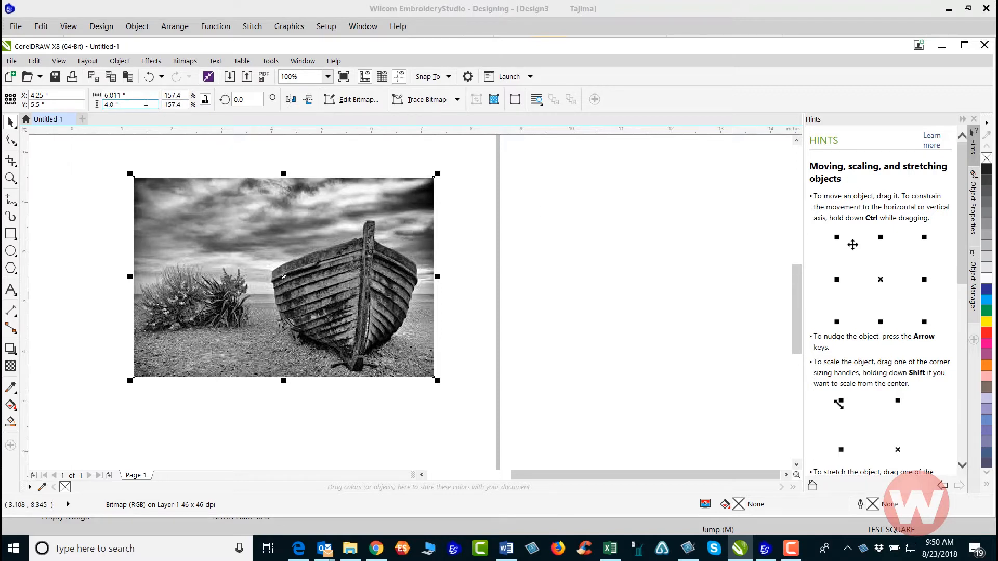
mouse_move(131, 104)
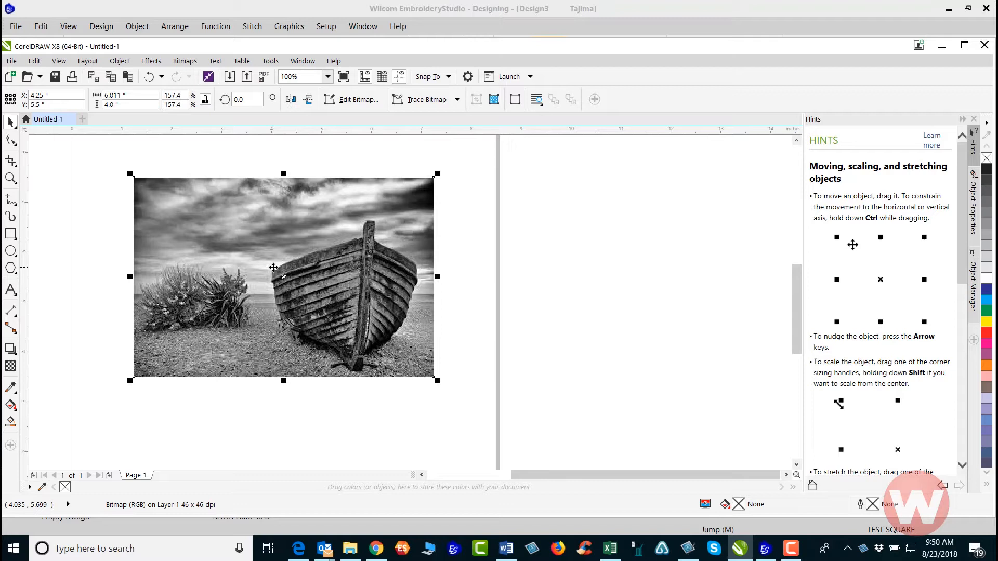
mouse_move(276, 248)
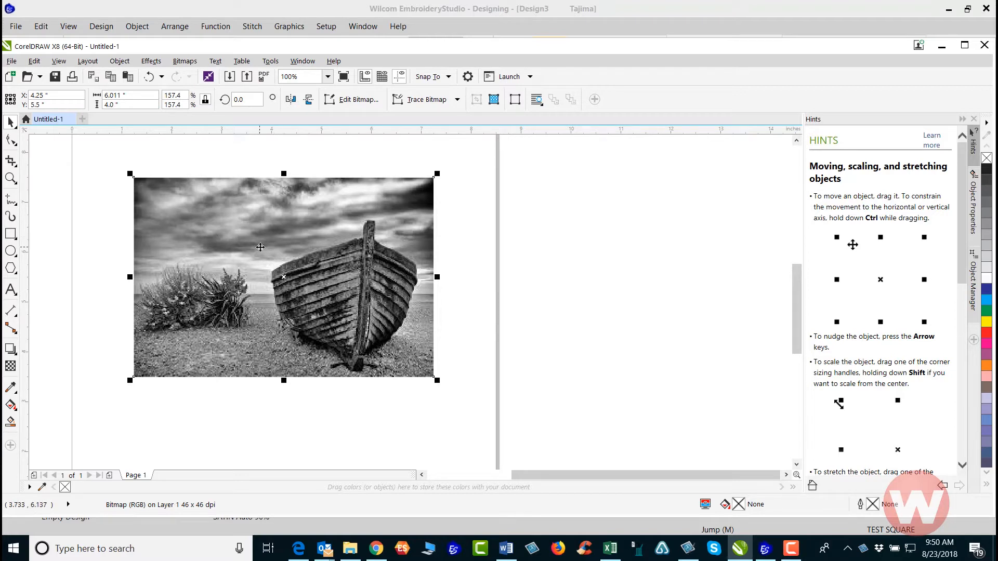
right_click(260, 247)
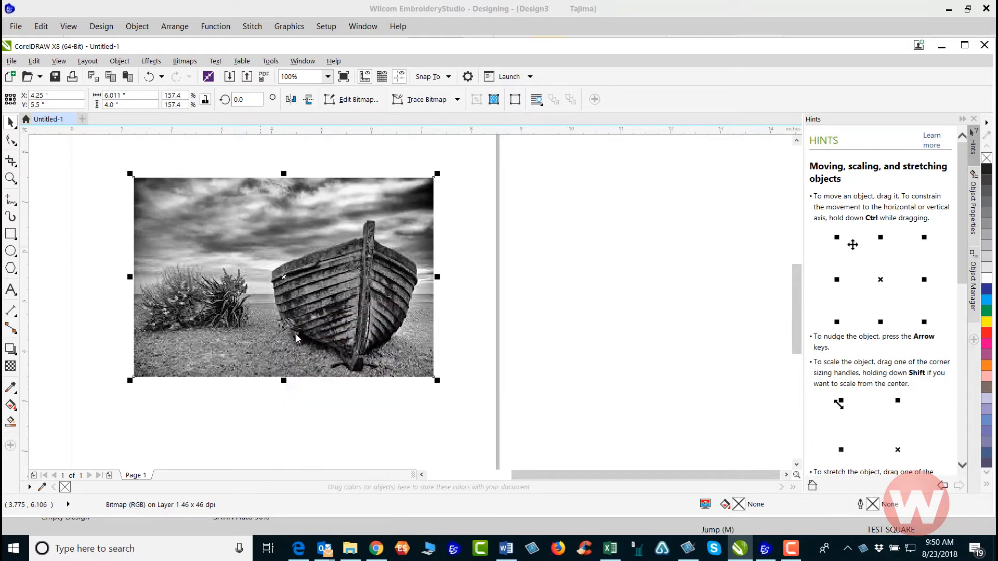
mouse_move(493, 444)
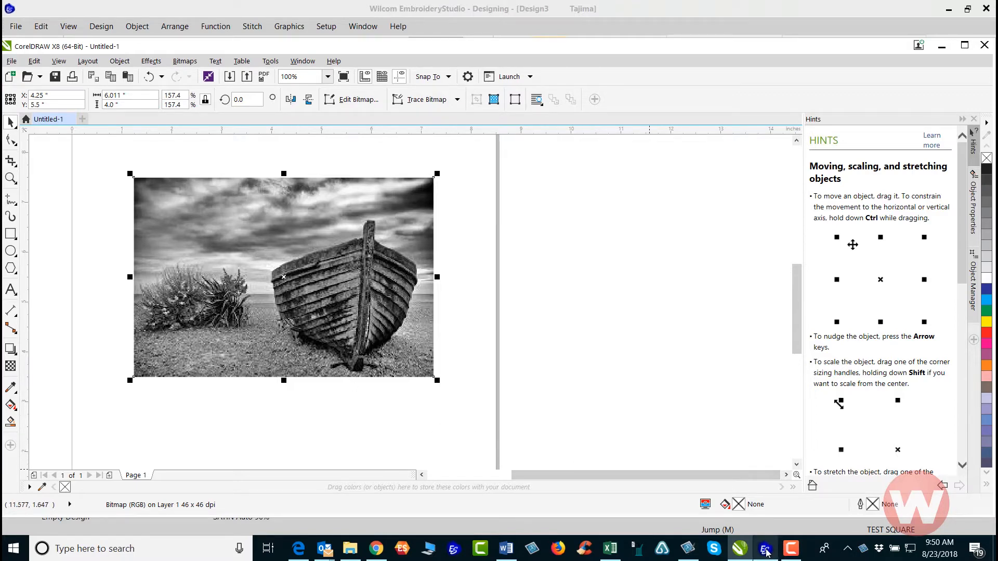
left_click(765, 548)
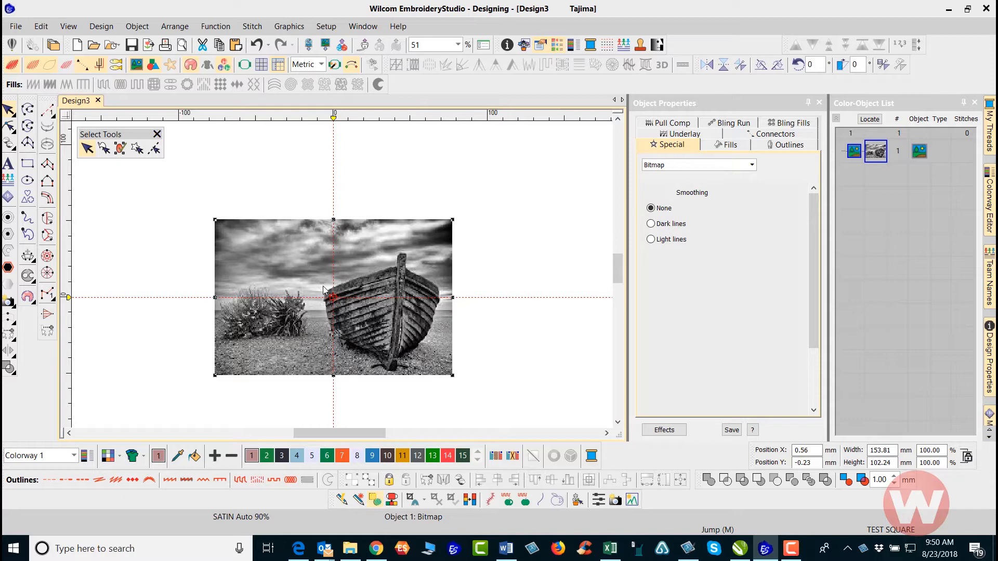
mouse_move(302, 281)
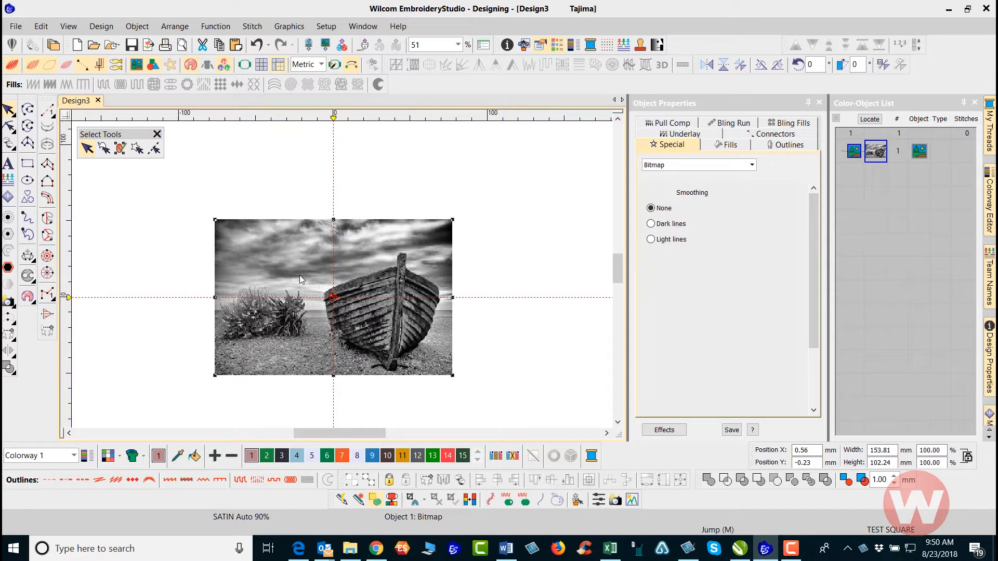
mouse_move(55, 350)
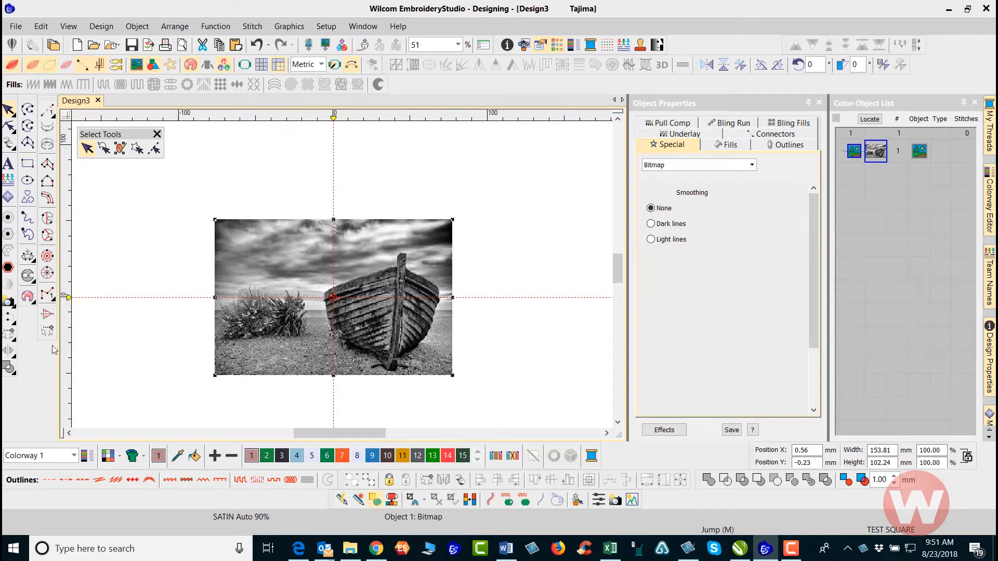
mouse_move(9, 318)
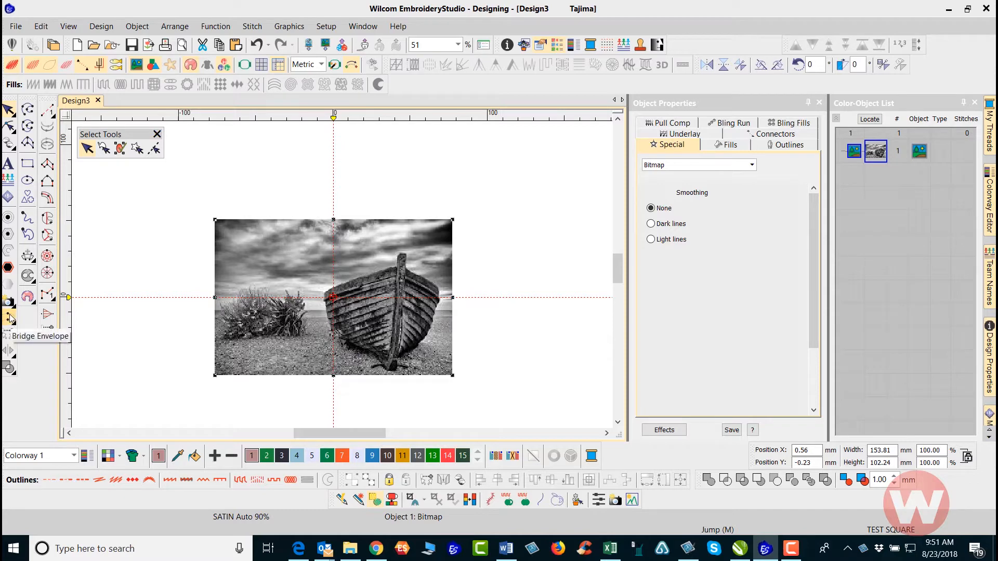
mouse_move(9, 333)
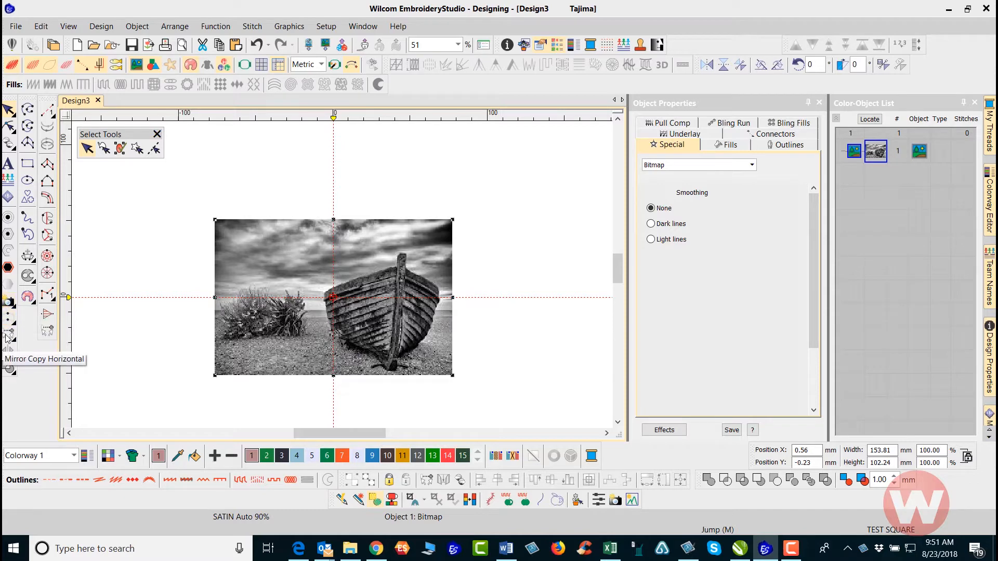
mouse_move(140, 352)
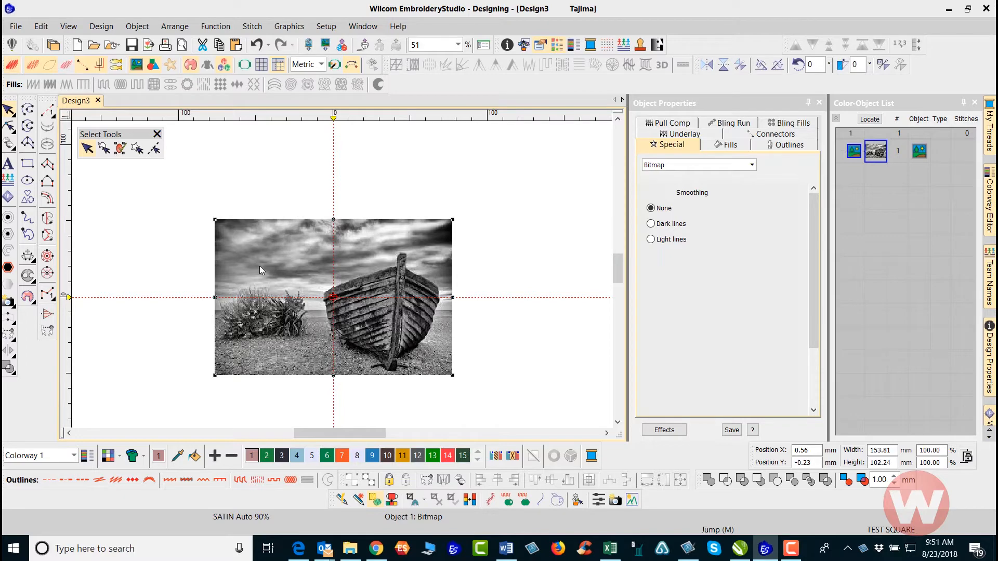
mouse_move(416, 223)
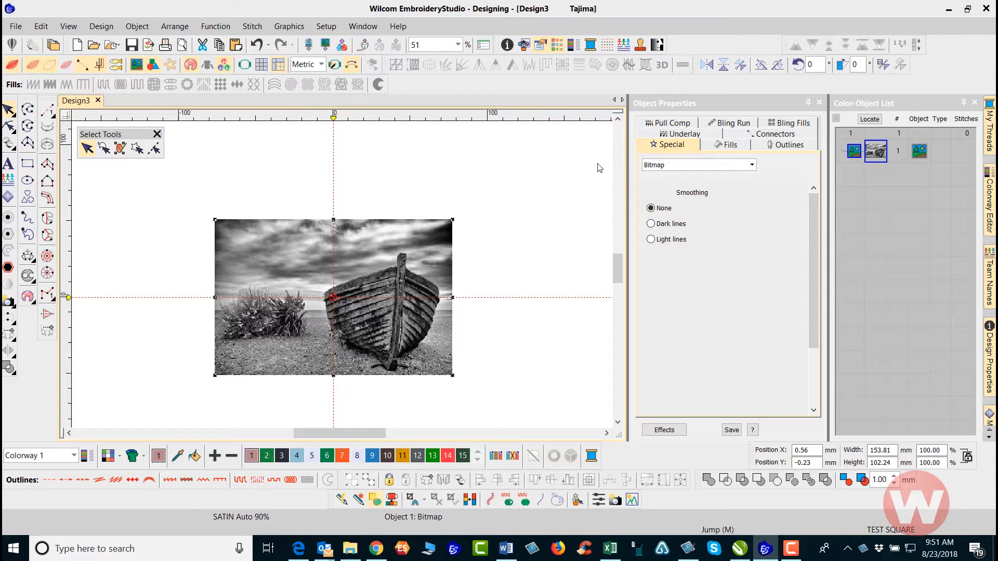
mouse_move(801, 88)
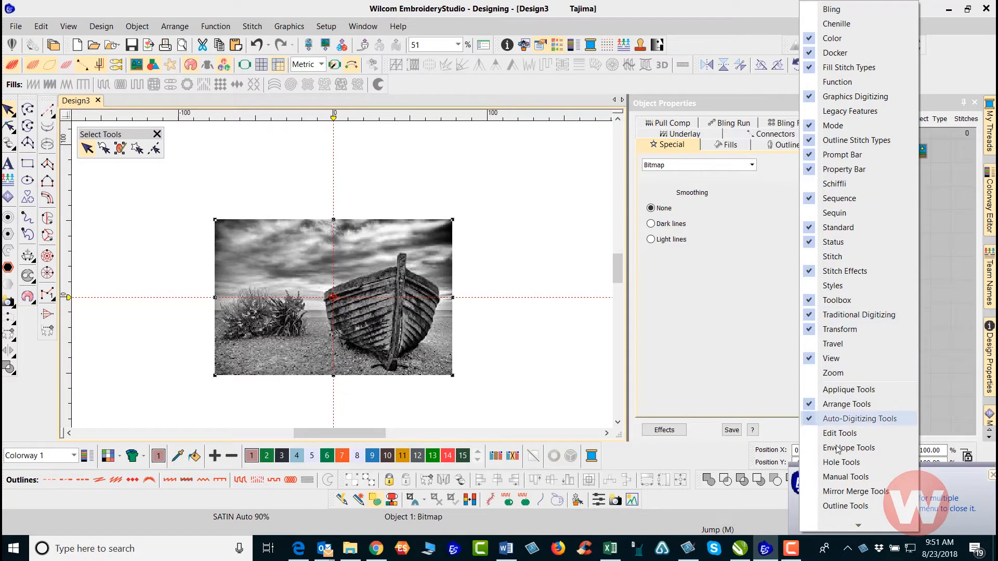
mouse_move(848, 447)
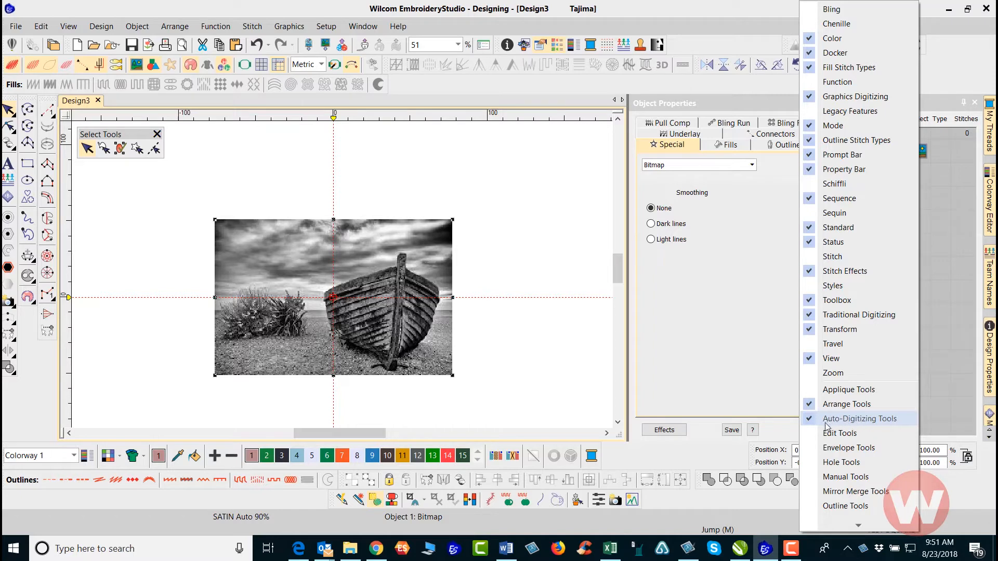
mouse_move(814, 424)
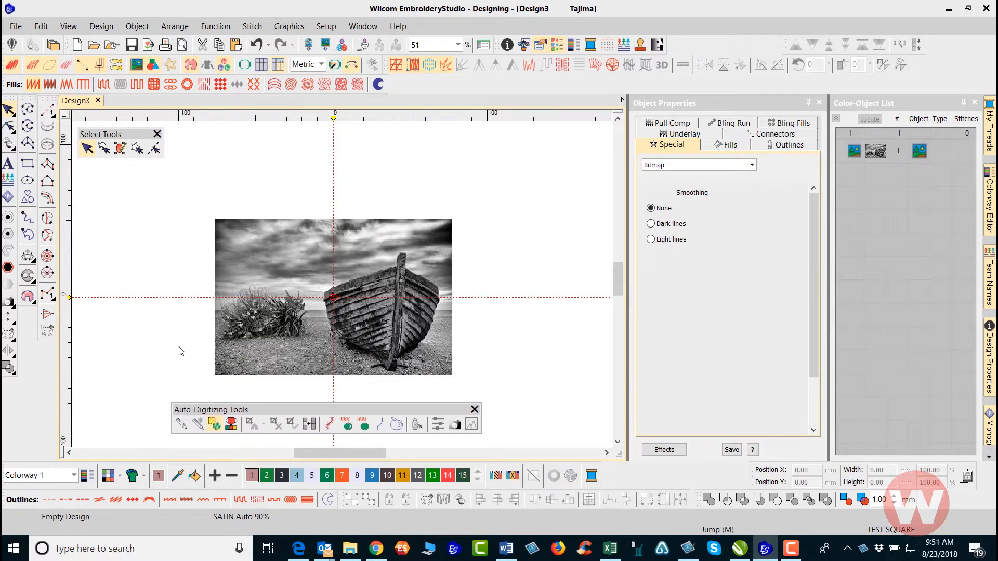
mouse_move(184, 322)
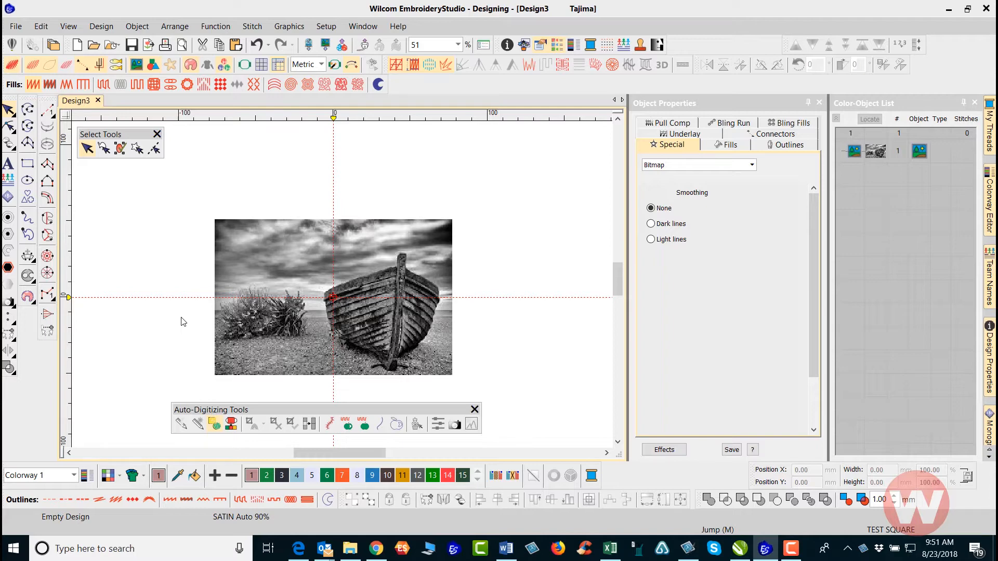
Step: Select the boat bitmap on the canvas with the Select tool
left_click(333, 296)
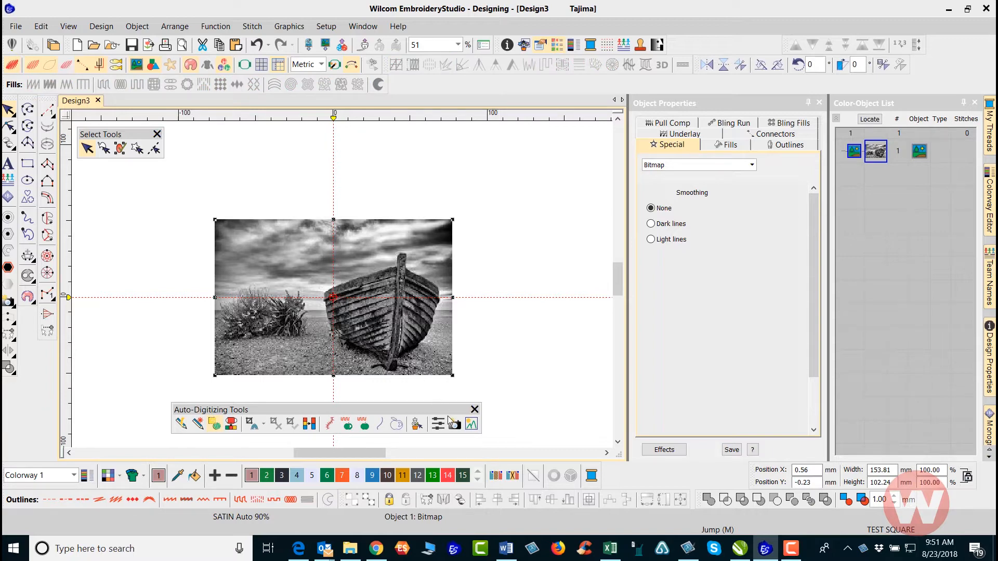
mouse_move(453, 424)
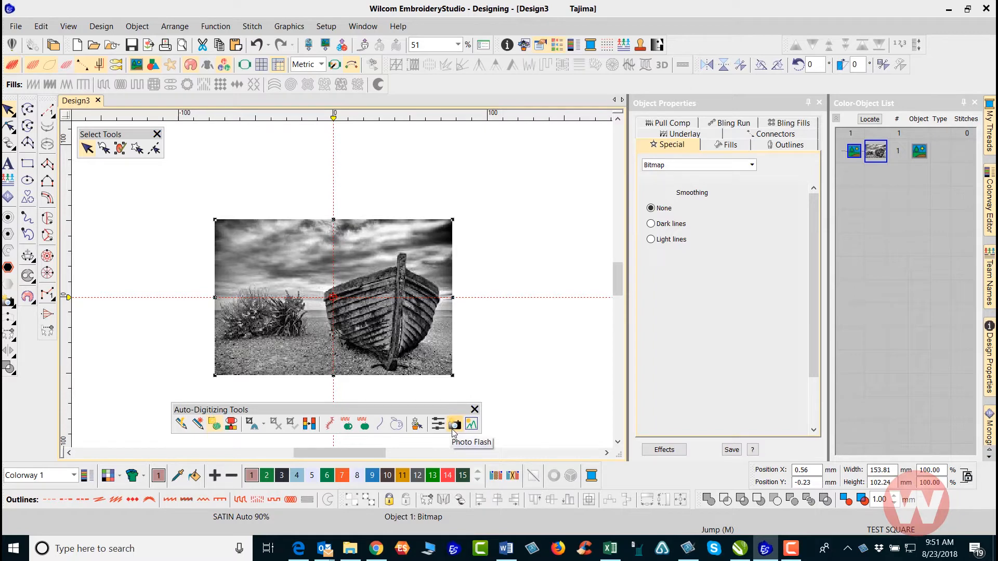
mouse_move(454, 425)
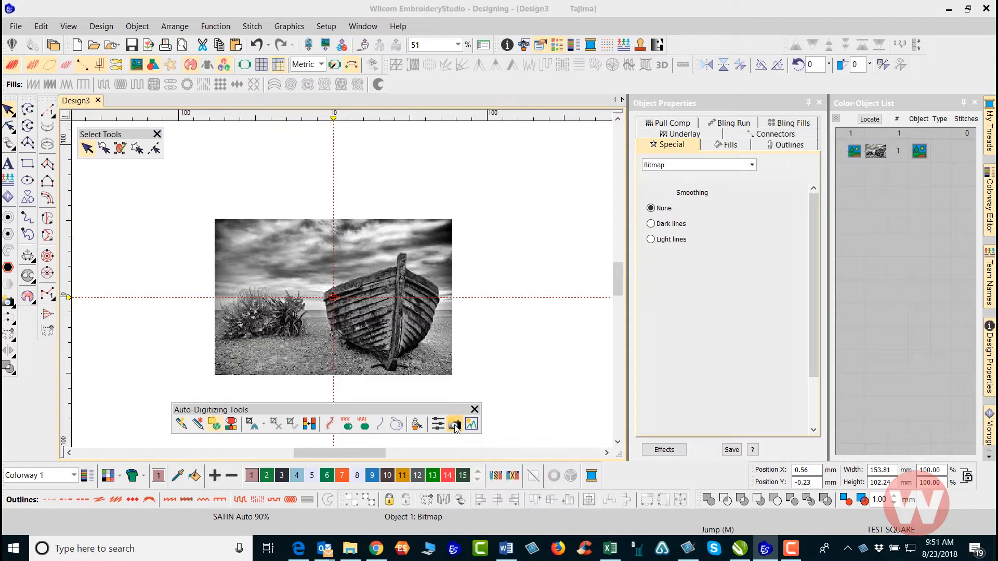
Step: Apply Photo Flash to the boat bitmap with Fine resolution, Light background and Angle 45
left_click(455, 424)
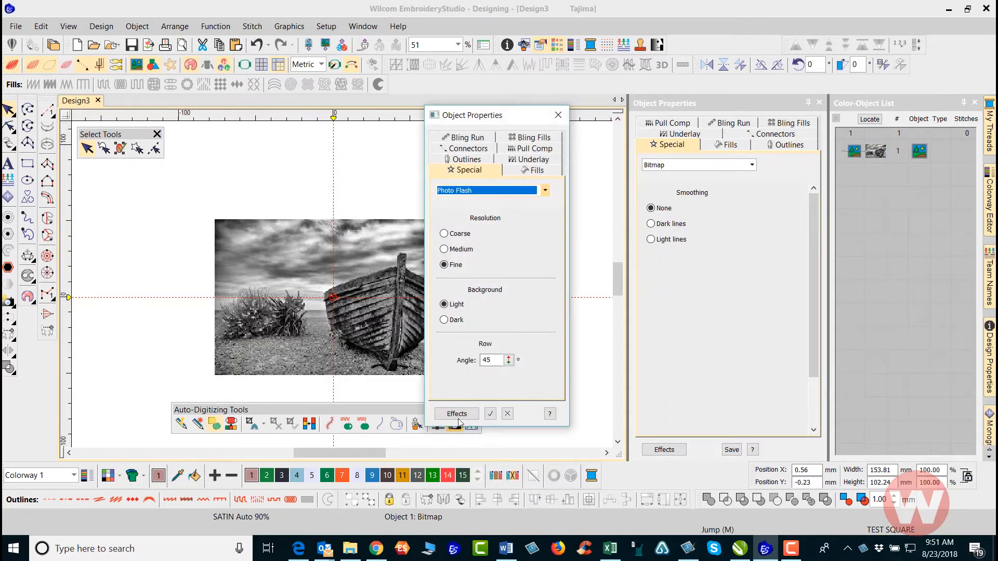
left_click_drag(476, 114, 565, 128)
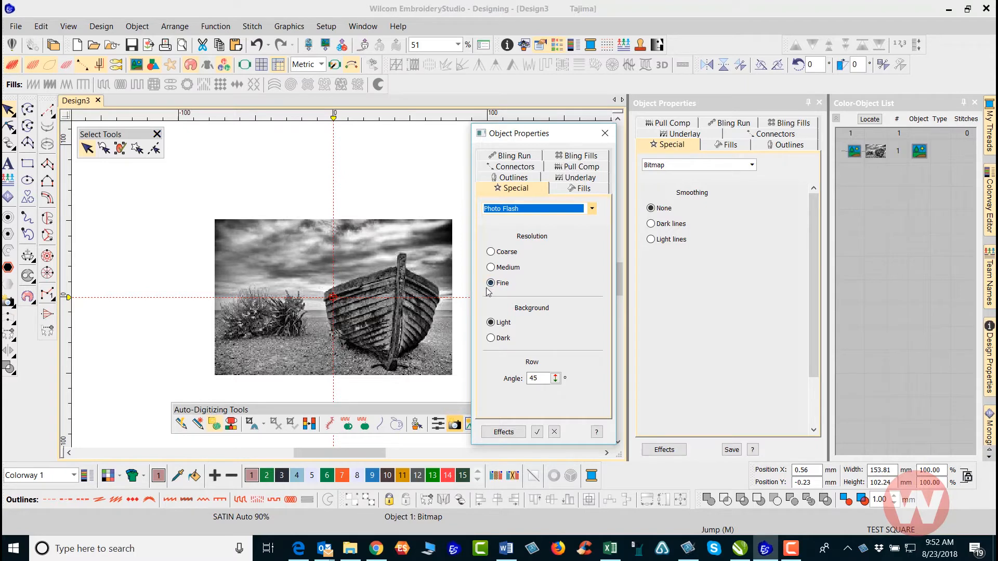
mouse_move(532, 237)
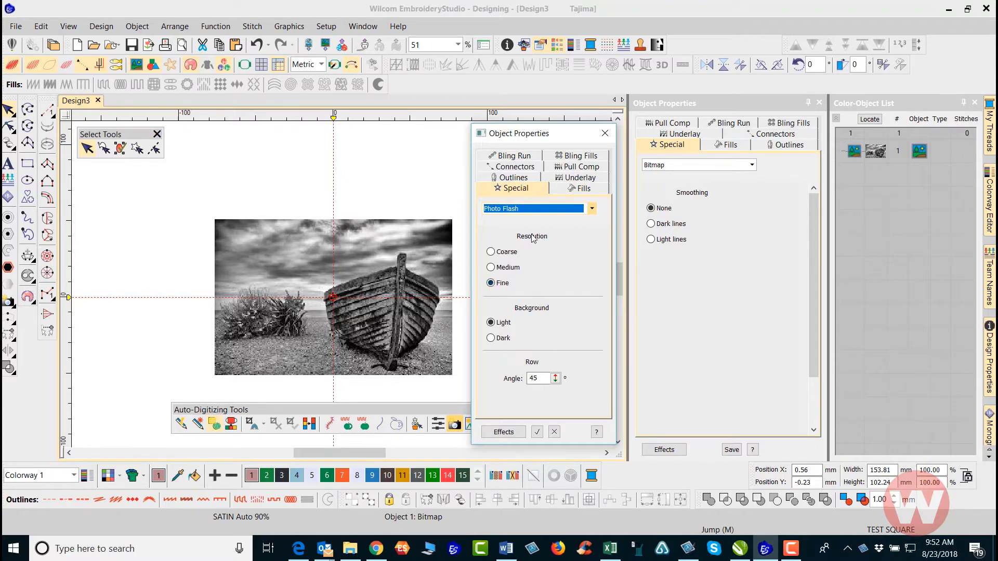
mouse_move(514, 269)
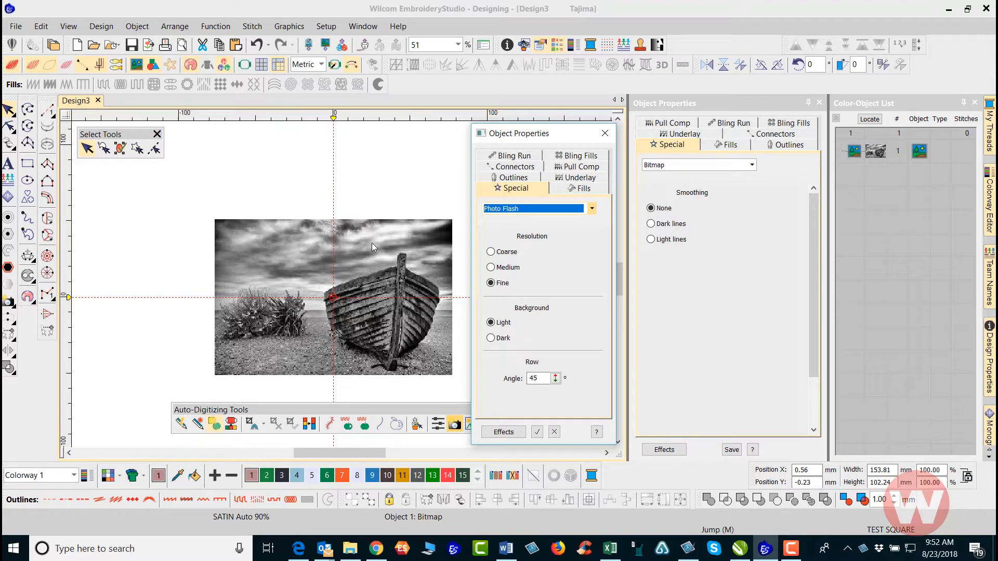
mouse_move(448, 316)
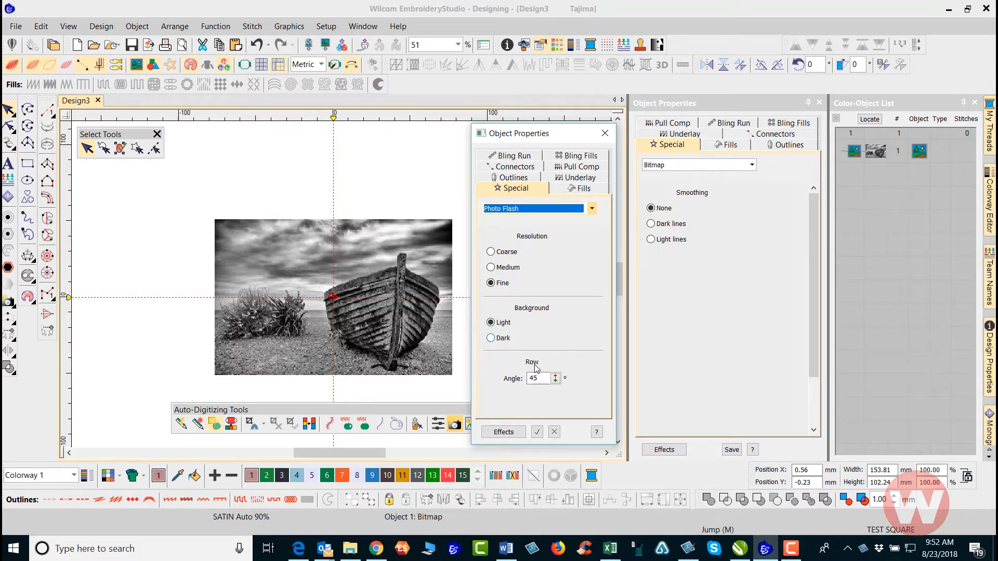
left_click(539, 378)
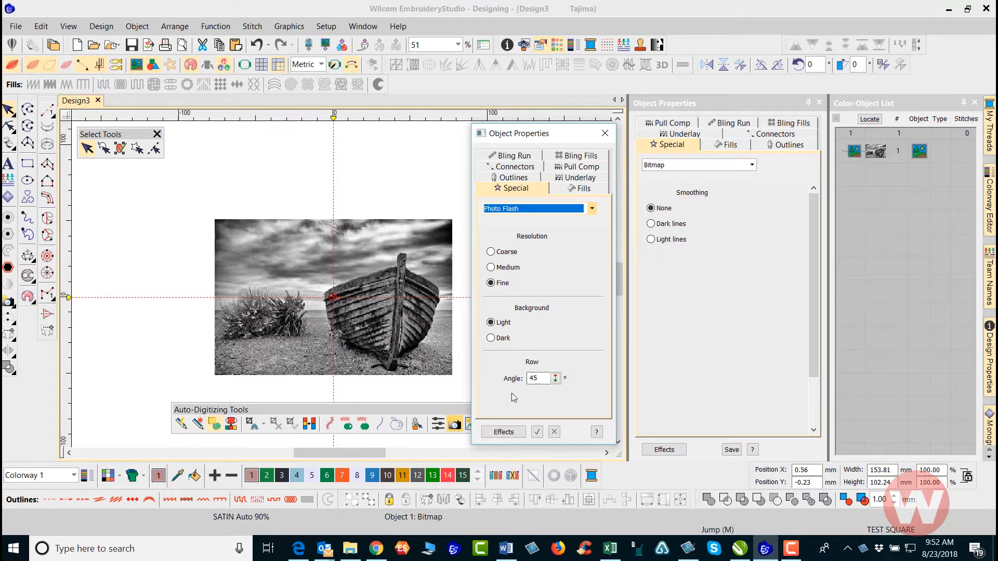
mouse_move(539, 404)
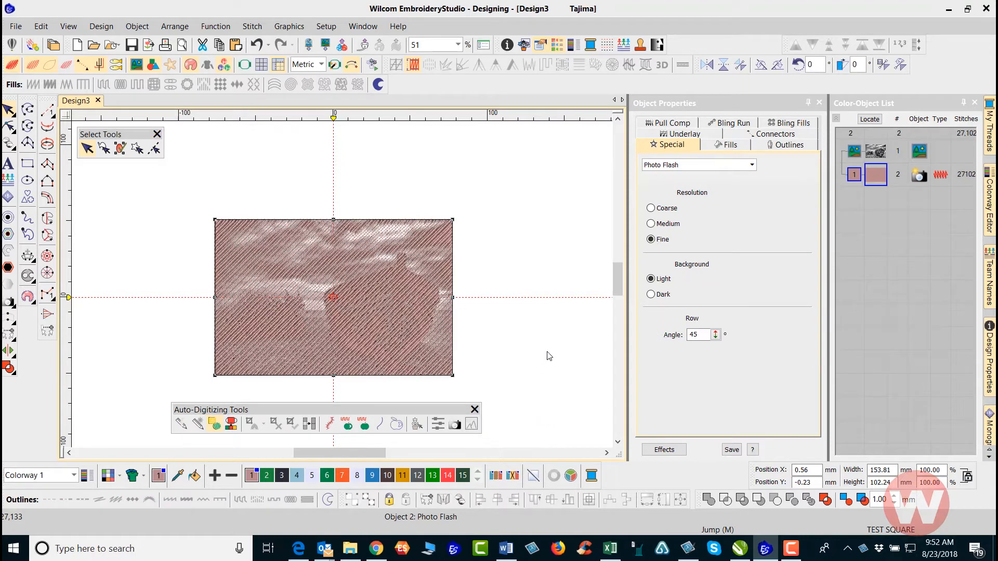
mouse_move(542, 305)
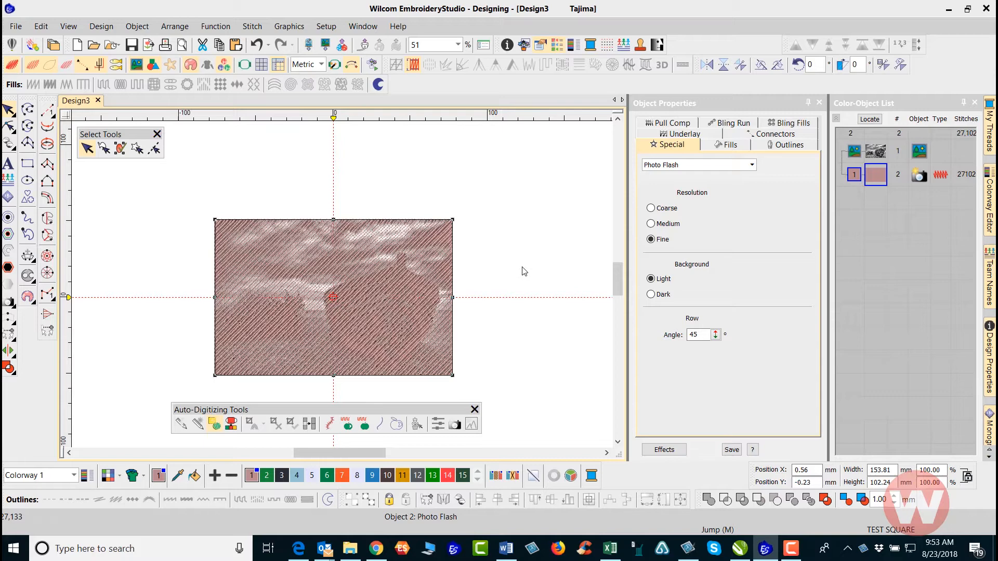
mouse_move(525, 266)
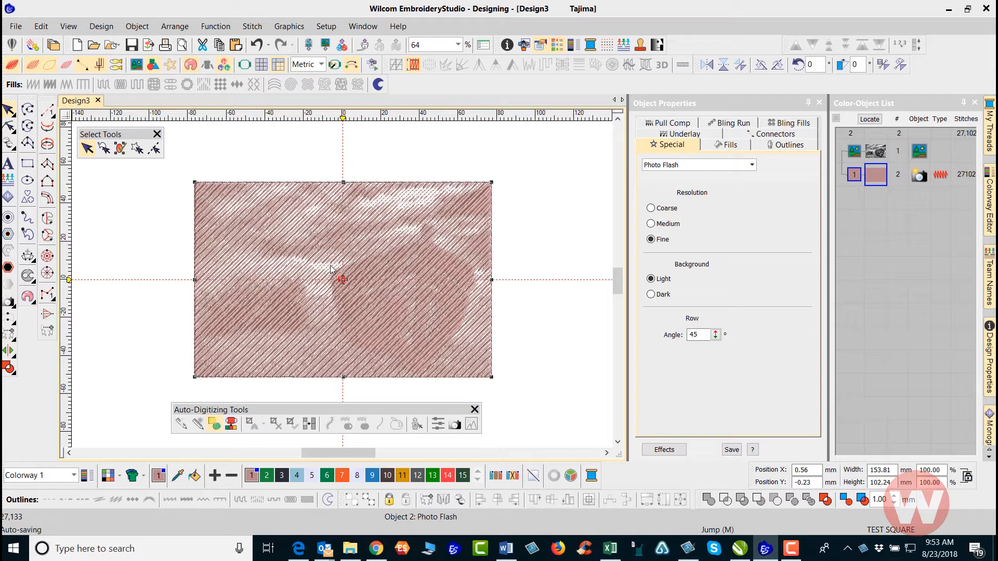
mouse_move(341, 148)
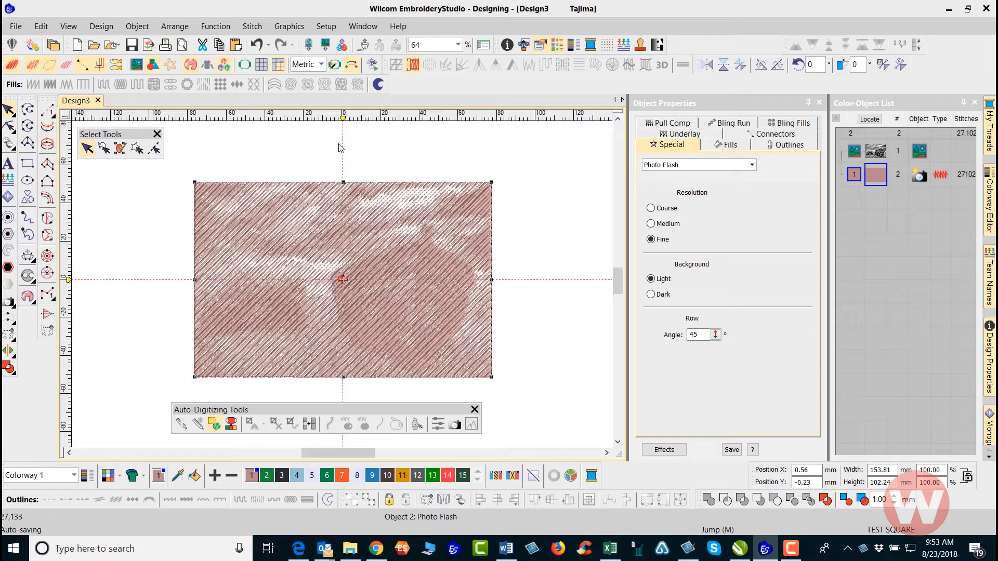
Step: Scale the boat stitching to 8.0 inches wide (203 by 135 mm), then restore Metric units
left_click(321, 64)
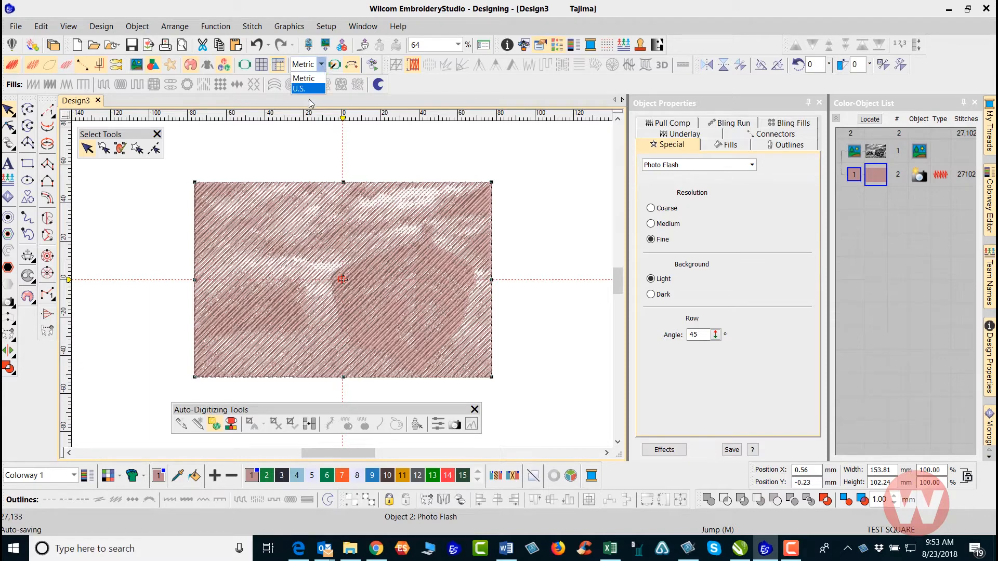
left_click(300, 88)
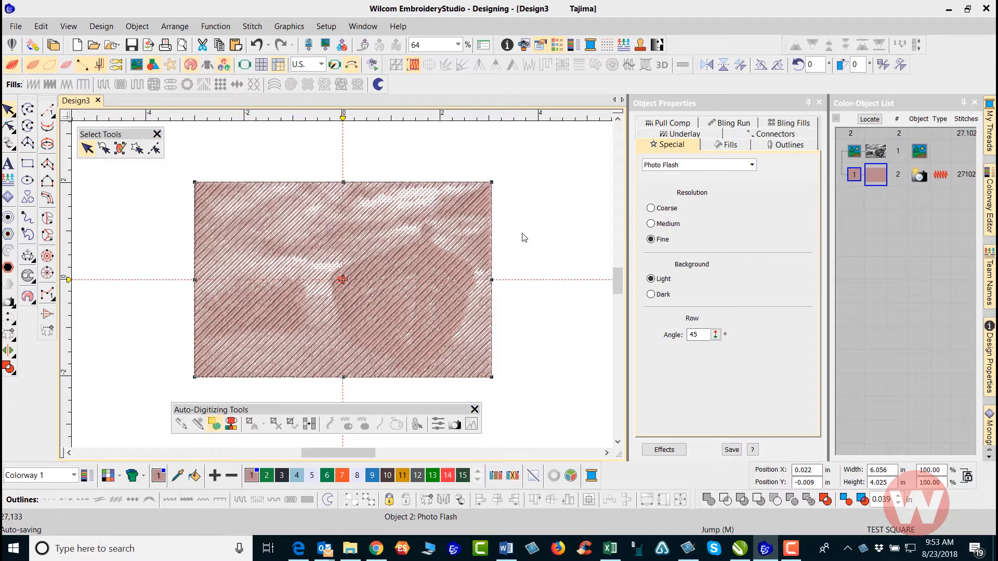
mouse_move(521, 231)
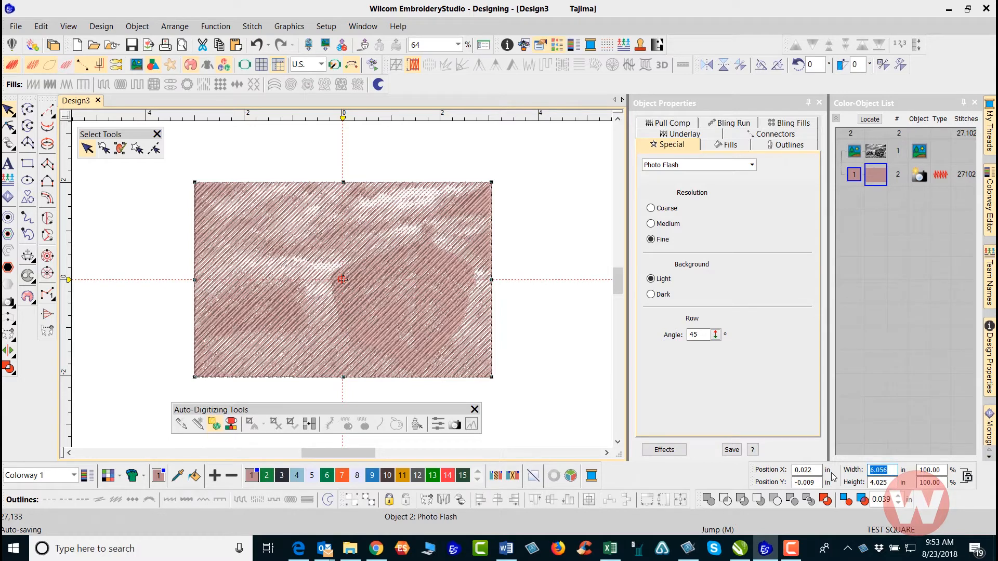
type("8.000")
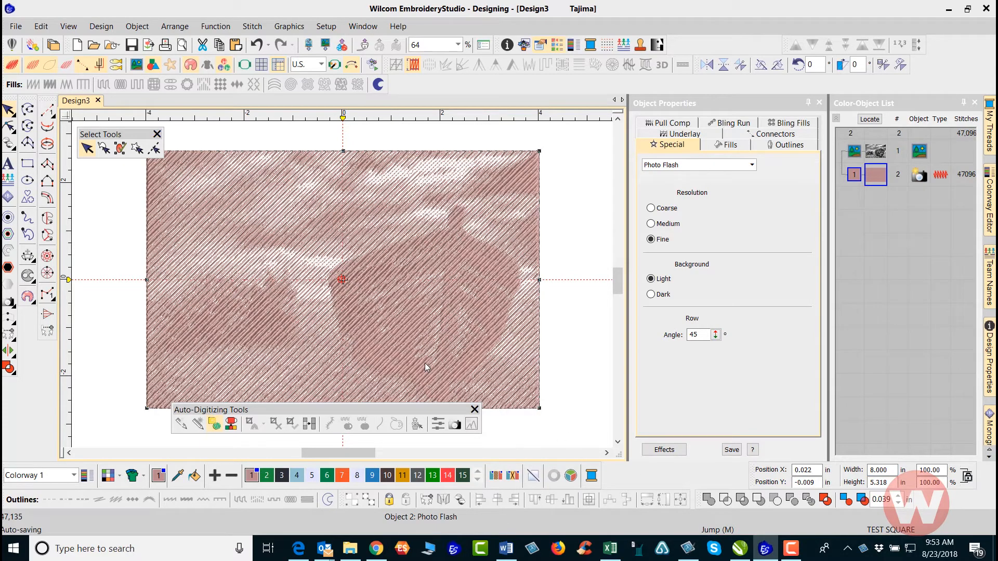
mouse_move(321, 68)
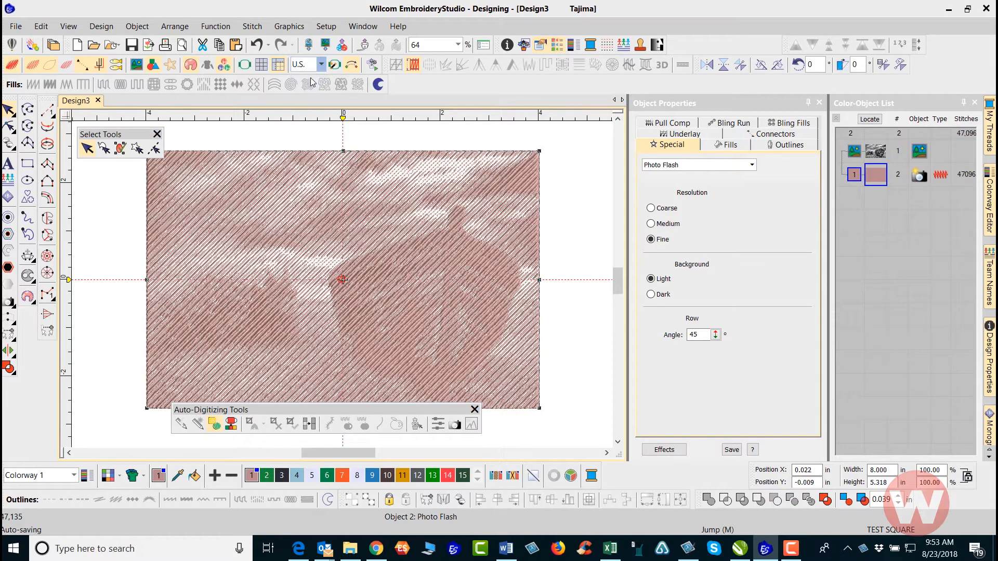
left_click(320, 64)
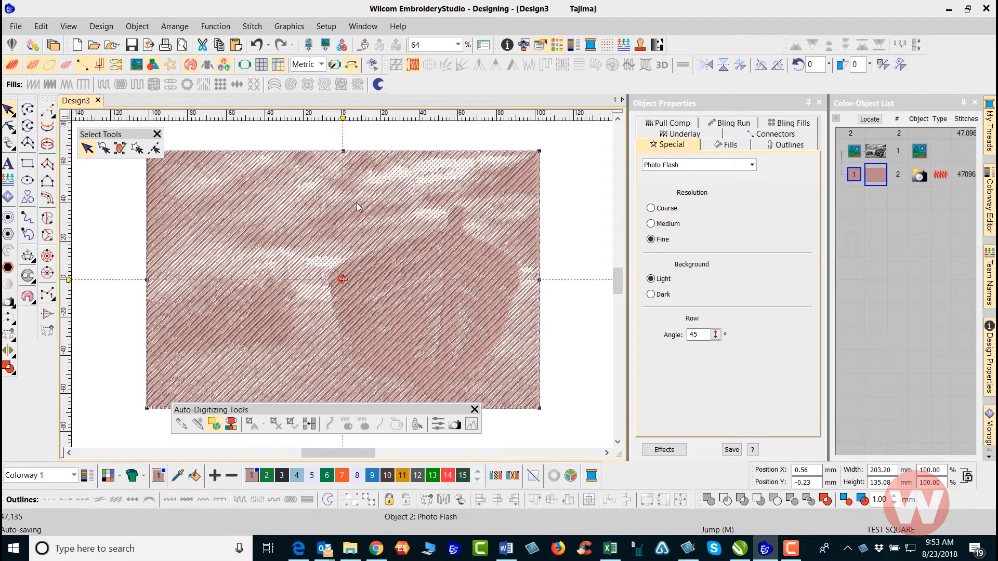
mouse_move(381, 210)
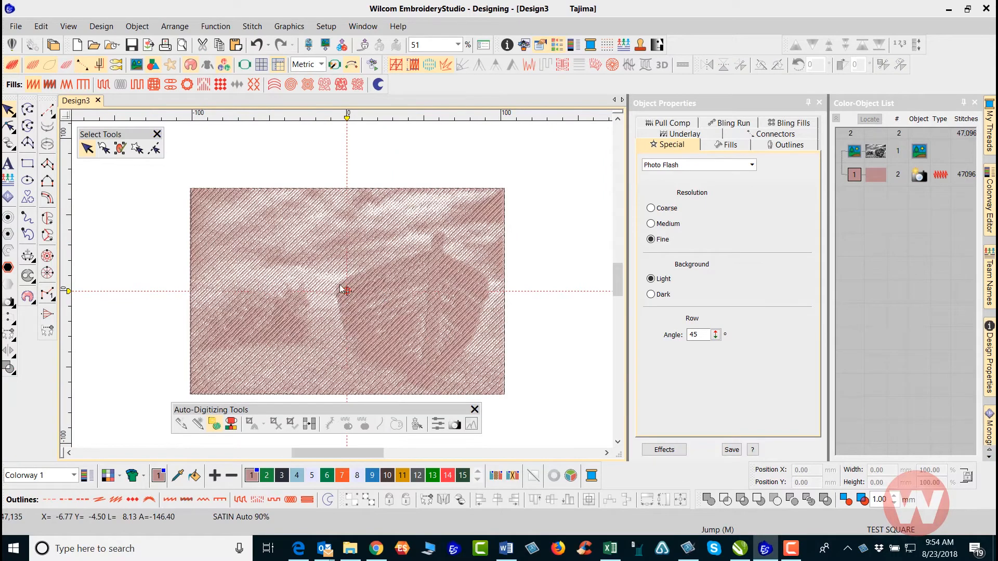
mouse_move(331, 309)
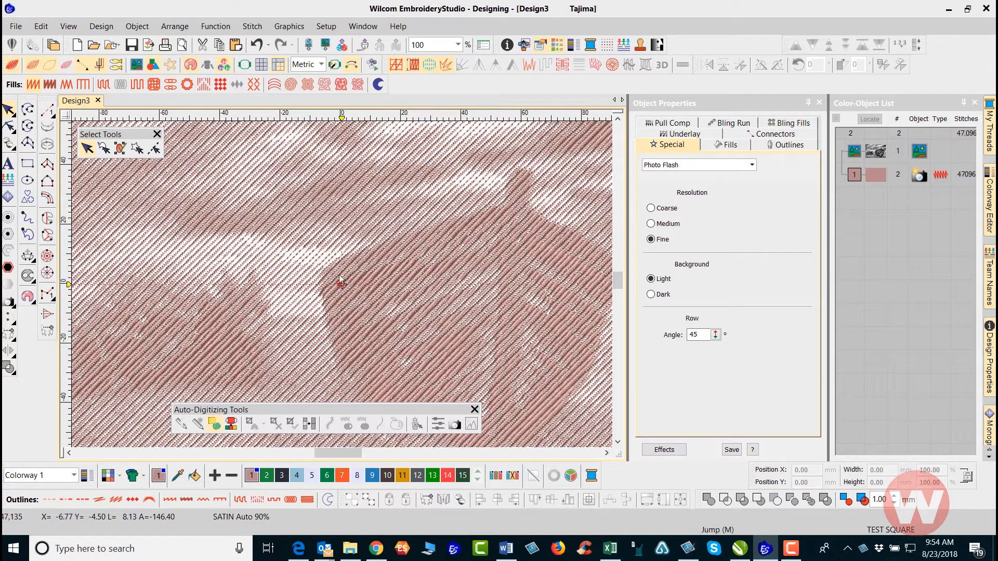
mouse_move(312, 283)
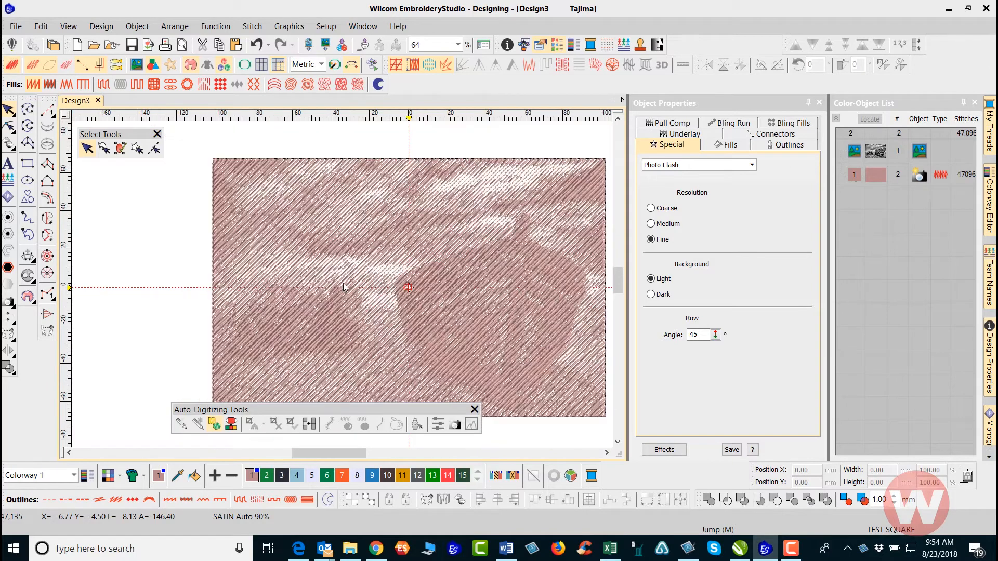
scroll("down", 3)
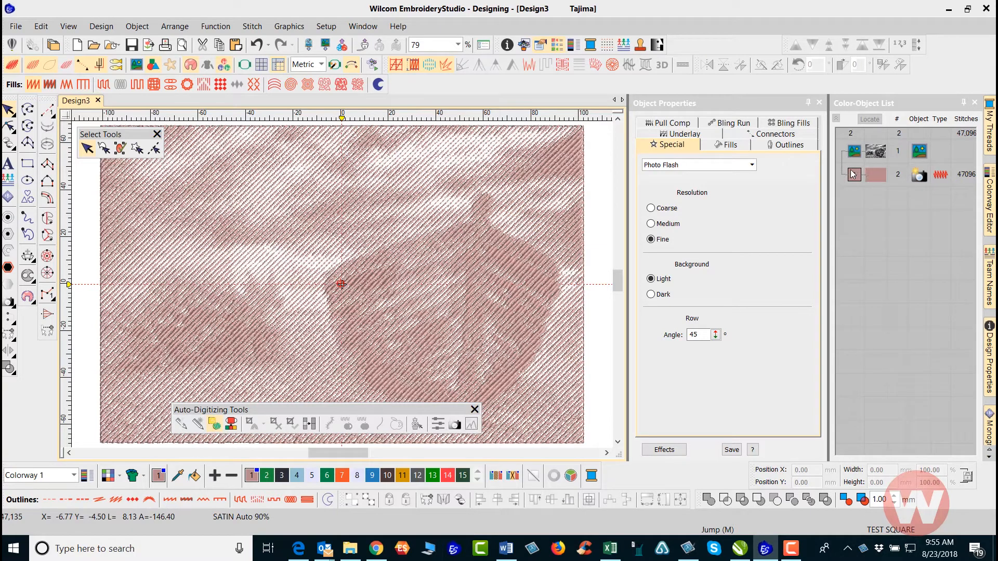
Step: Recolour the selected Photo Flash boat object from reddish to a dark brown palette thread
left_click(874, 175)
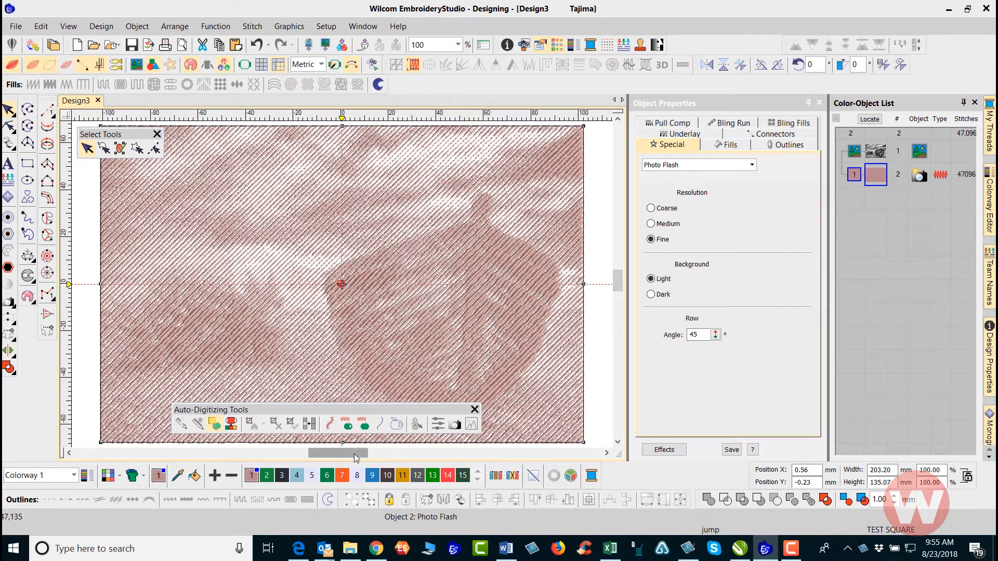
left_click(281, 475)
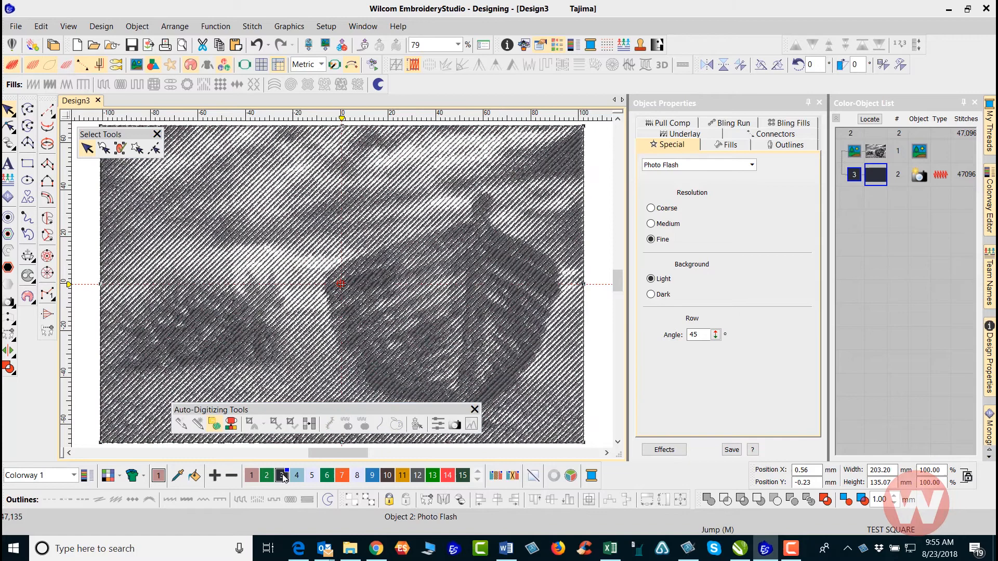
left_click(297, 475)
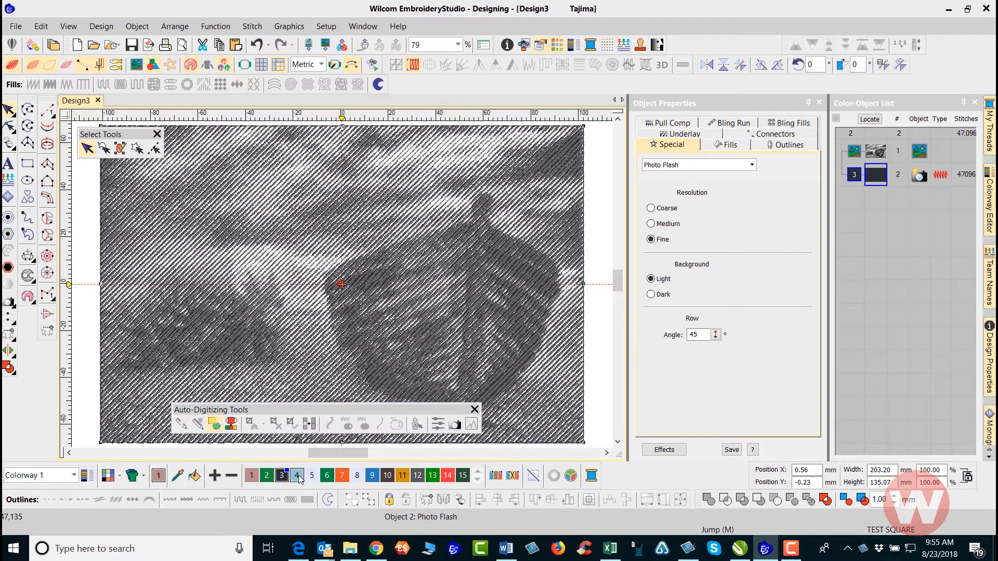
left_click(266, 475)
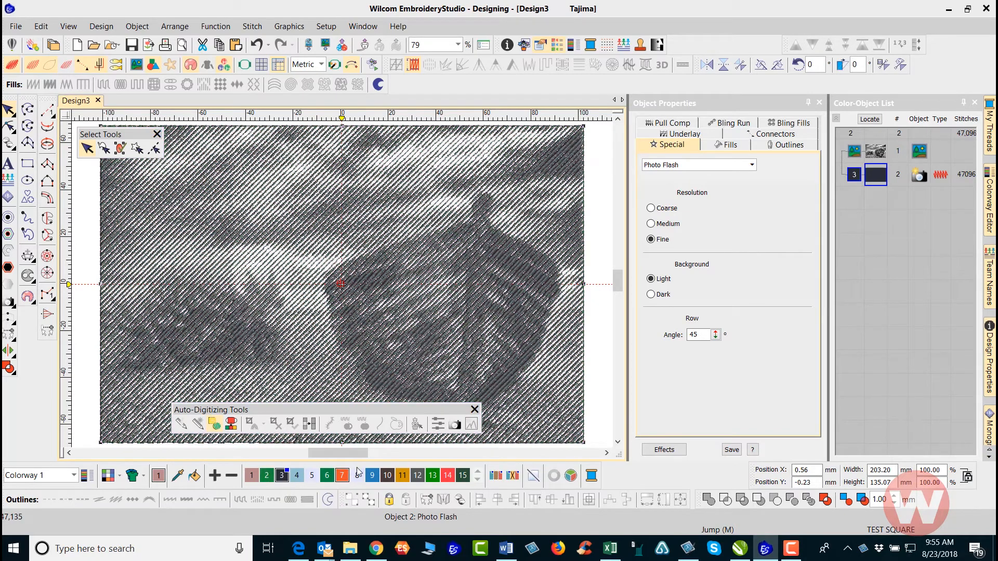
left_click(387, 475)
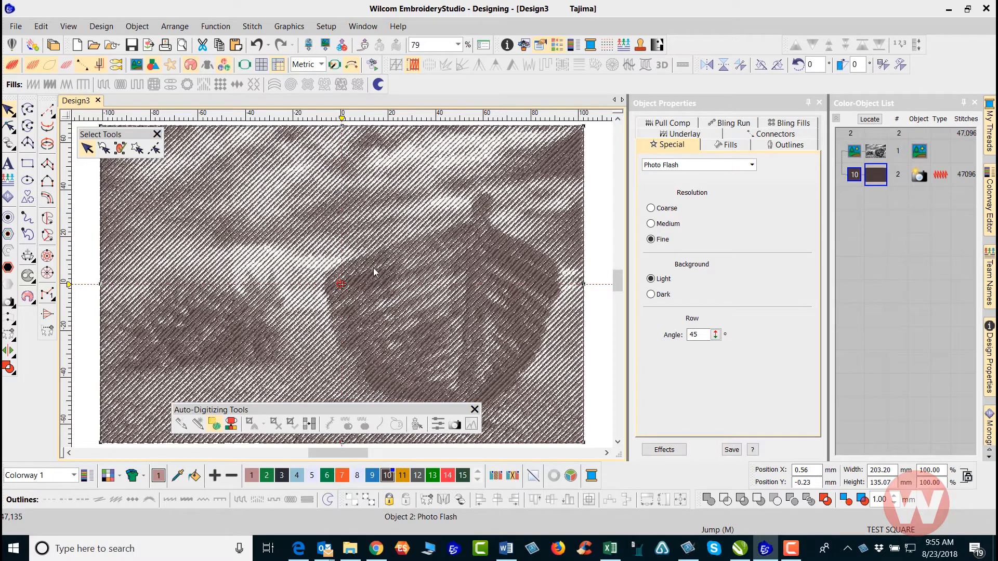
mouse_move(371, 270)
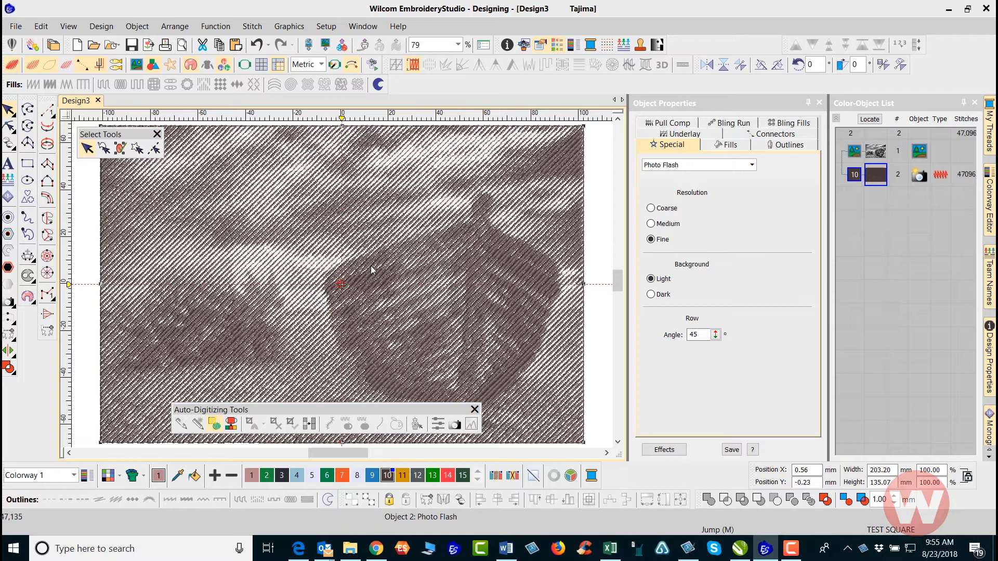
mouse_move(371, 259)
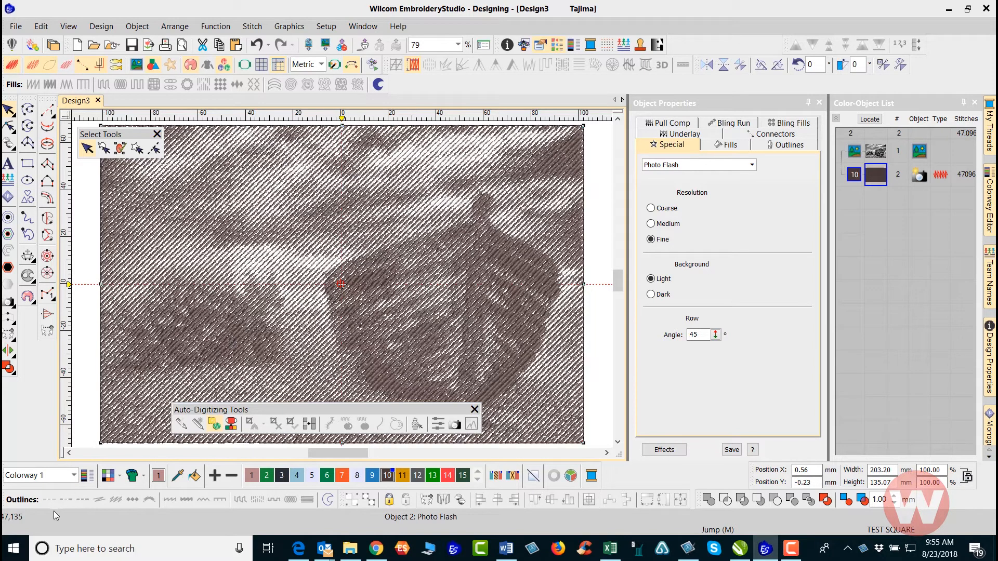
mouse_move(35, 522)
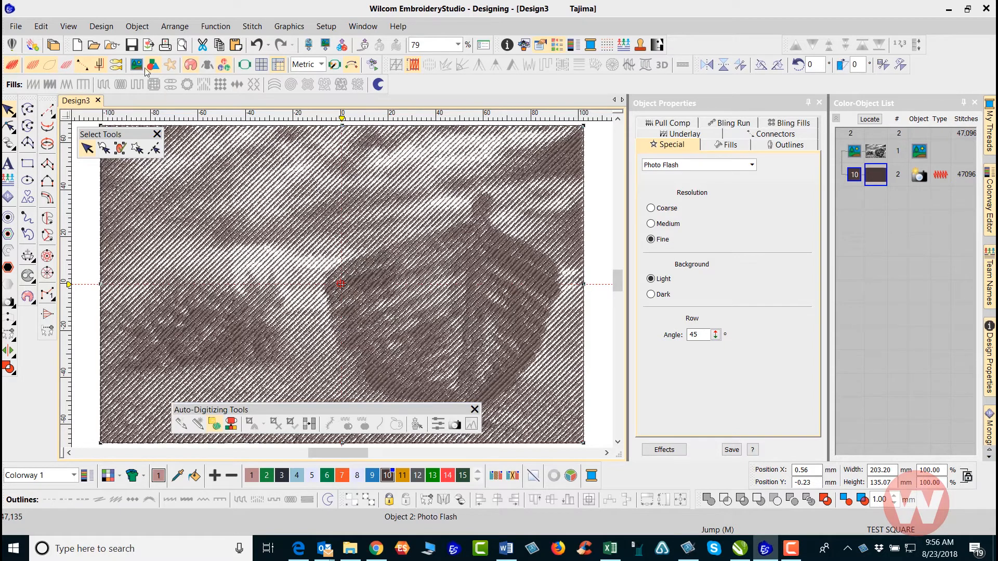
mouse_move(102, 26)
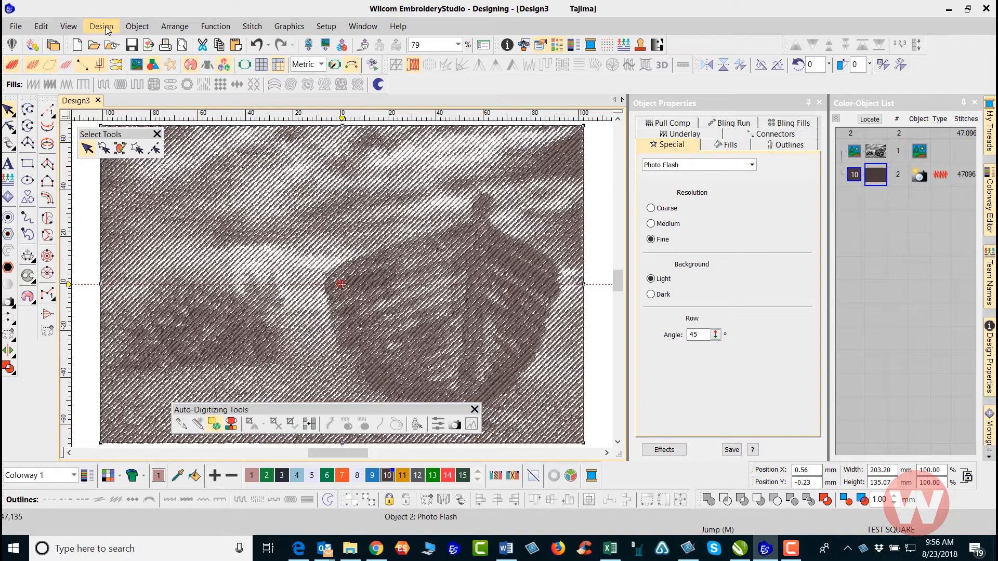
left_click(101, 26)
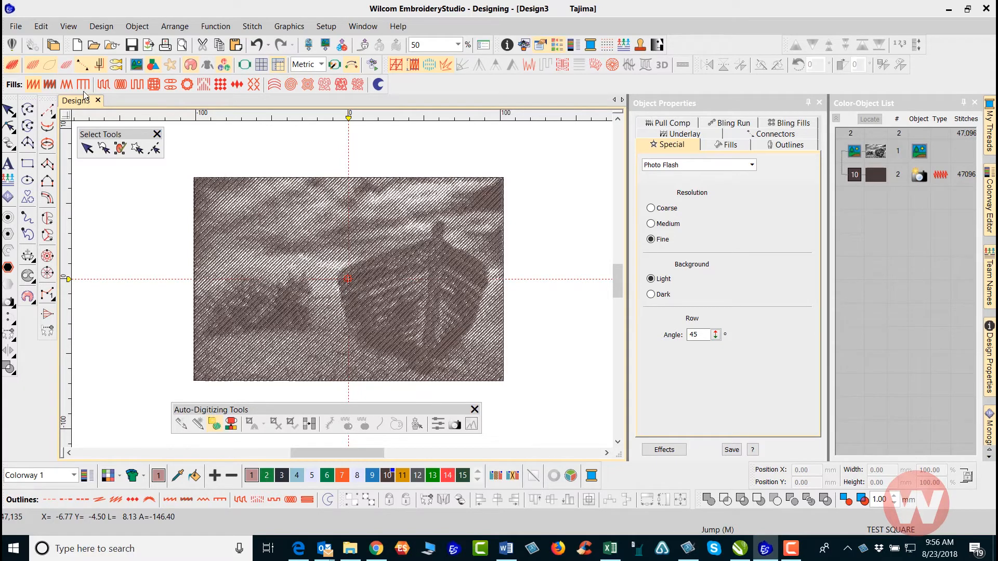
left_click(15, 26)
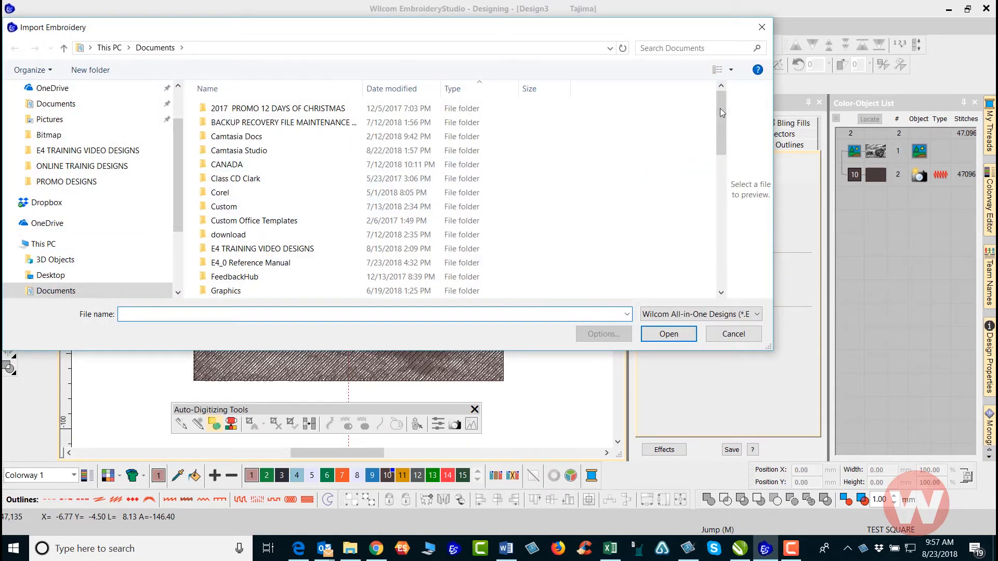
Step: Open the ONLINE TRAINIG DESIGNS folder and import the BORDER W CIRCLES.EMB gold border
scroll("down", 3)
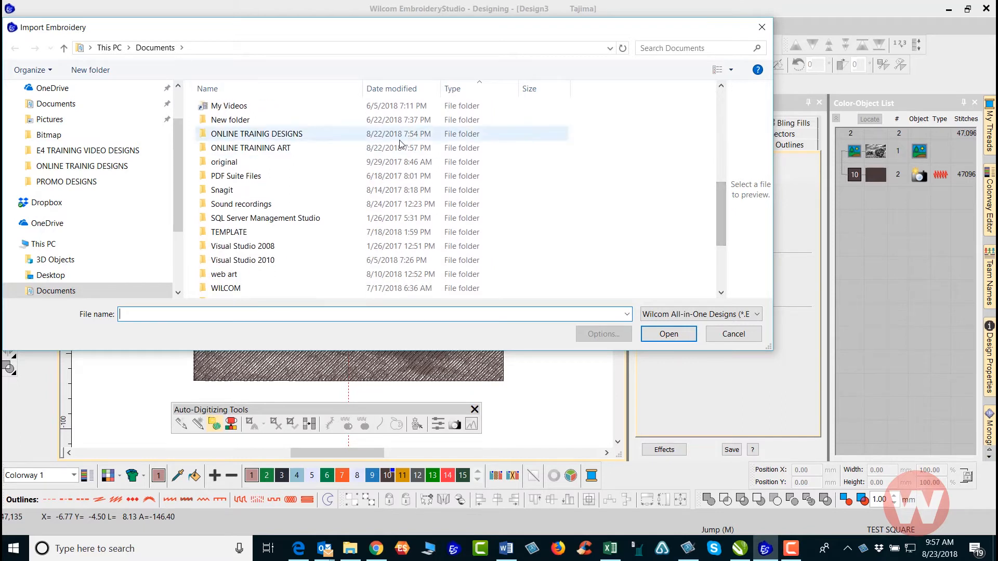
mouse_move(264, 150)
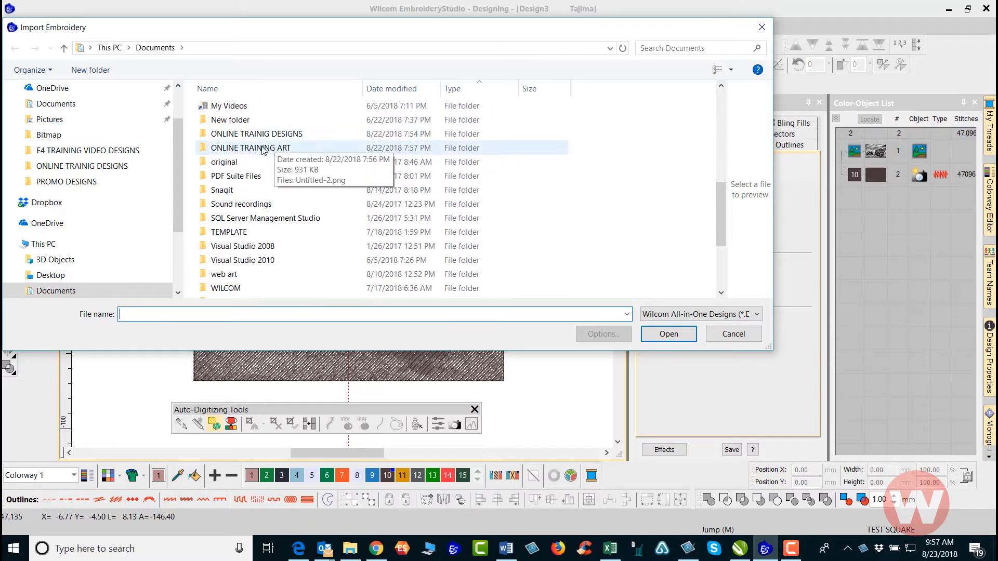
left_click(256, 134)
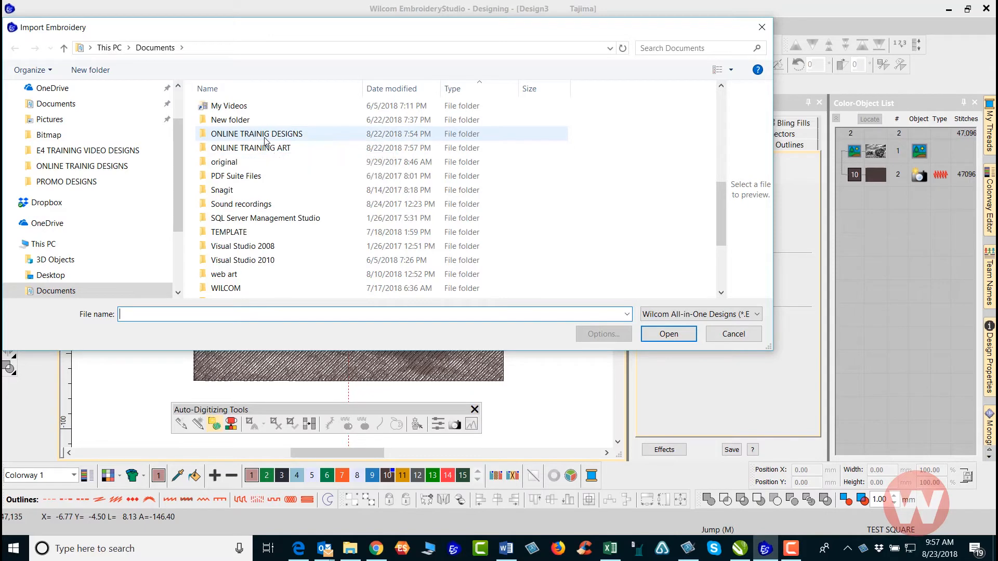
double_click(256, 134)
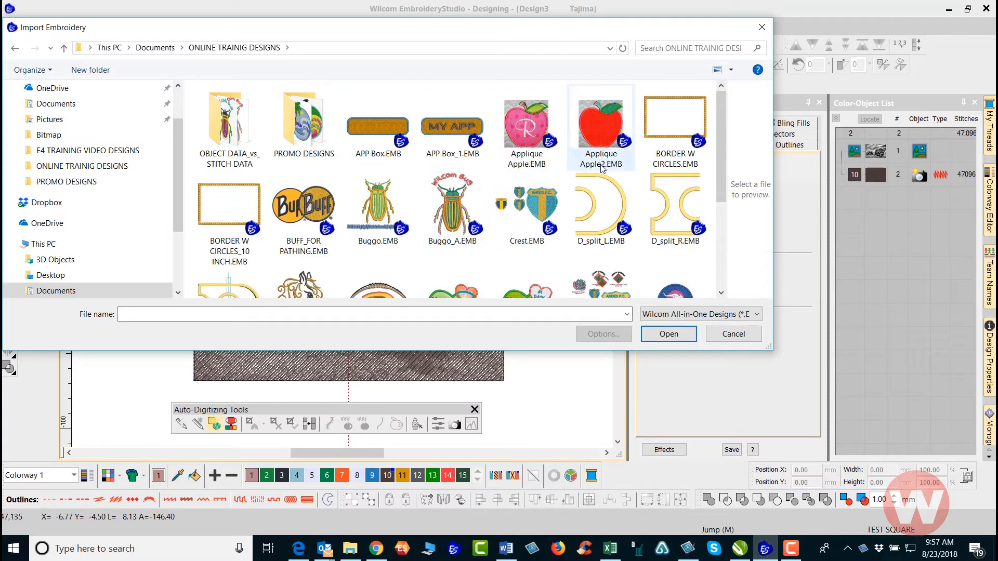
left_click(378, 206)
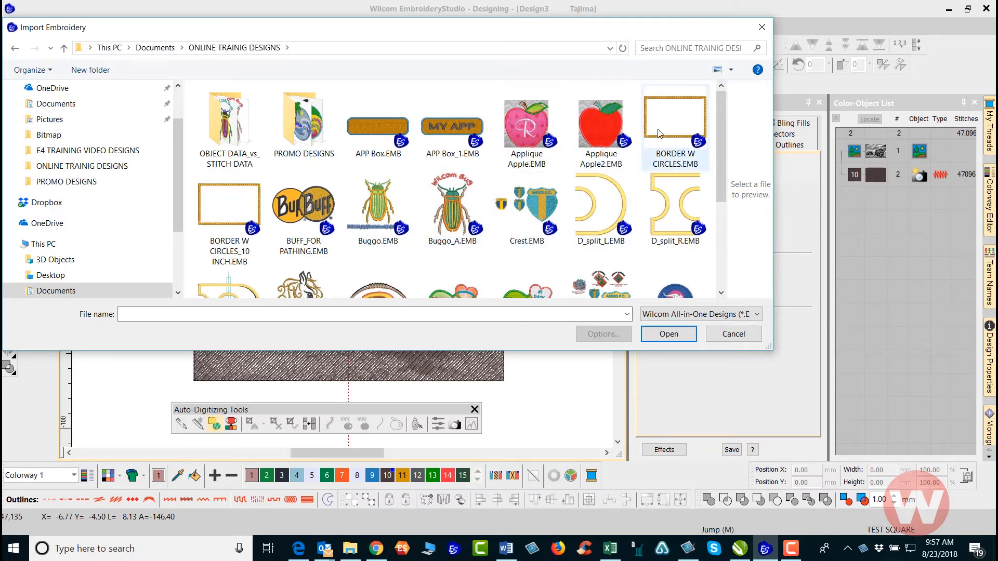
left_click(732, 333)
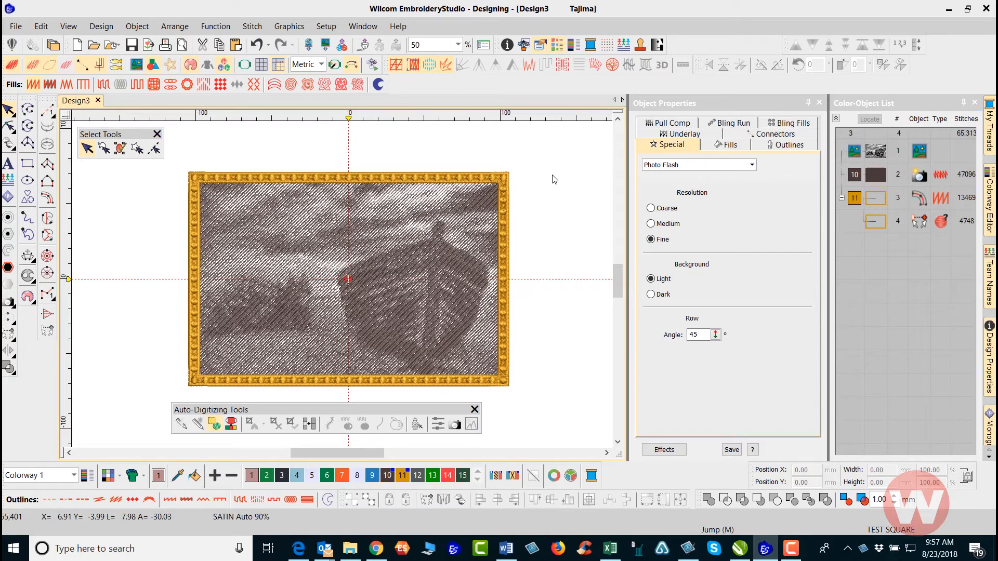
mouse_move(551, 183)
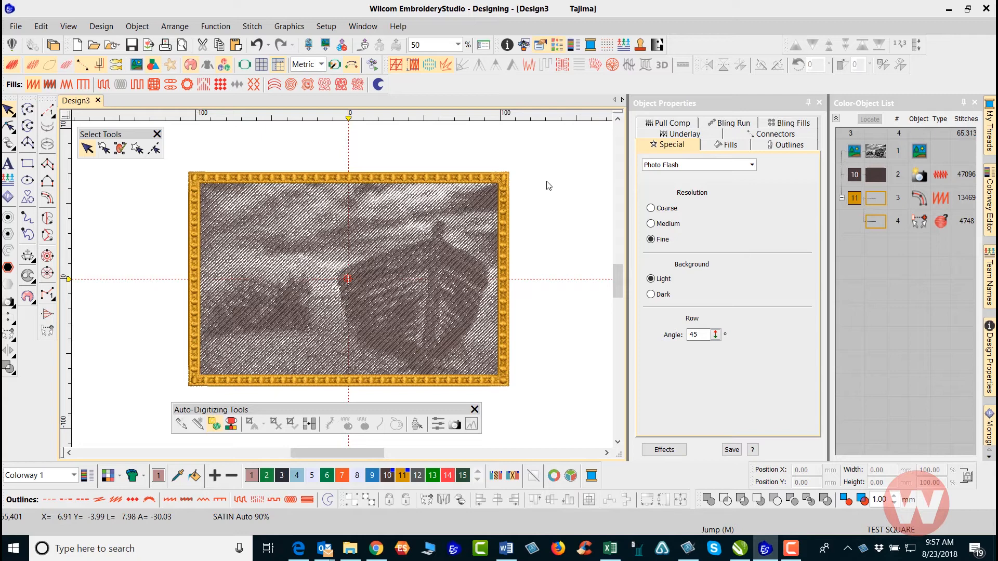
mouse_move(503, 196)
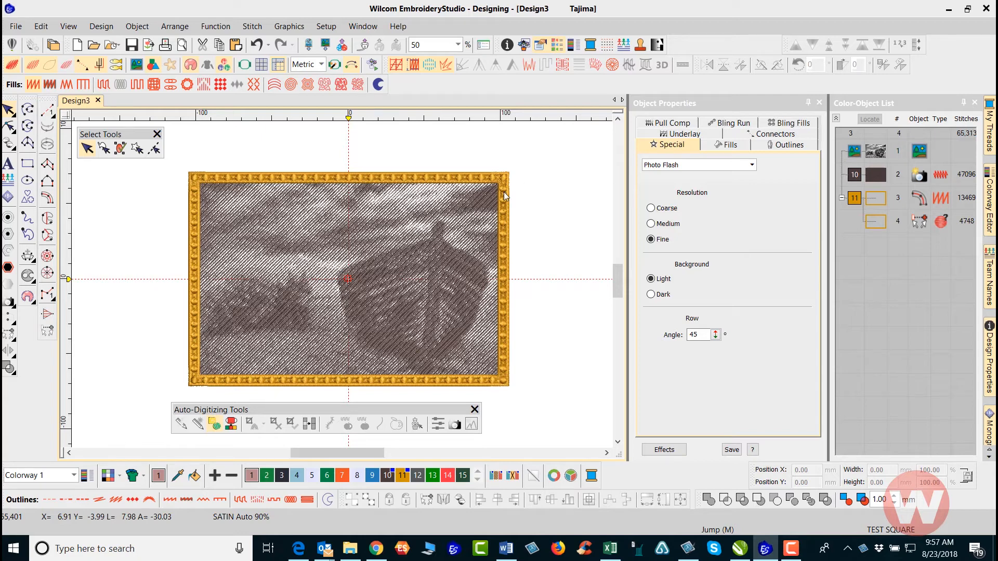